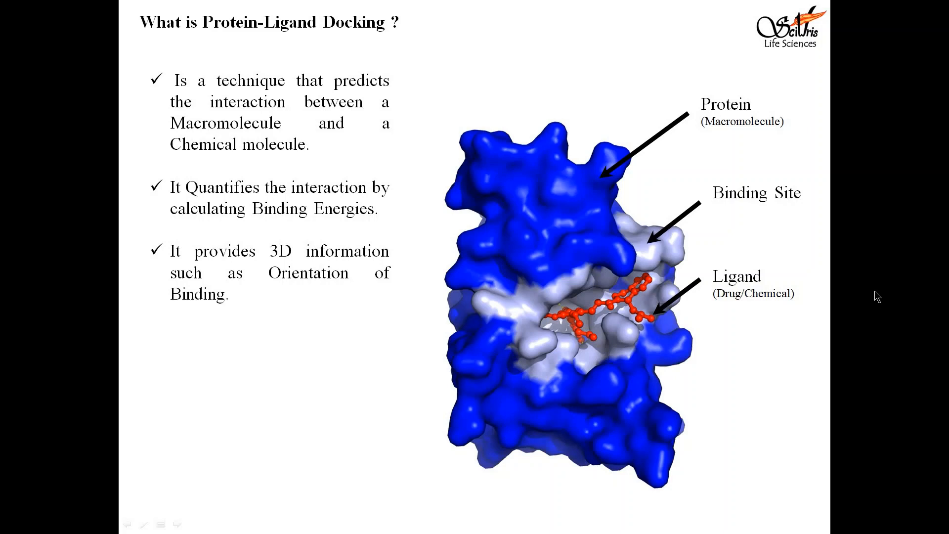
Step: Advance to the slide comparing dihydrofolic acid and trimethoprim bound to the protein
{"action": "key", "text": "Right"}
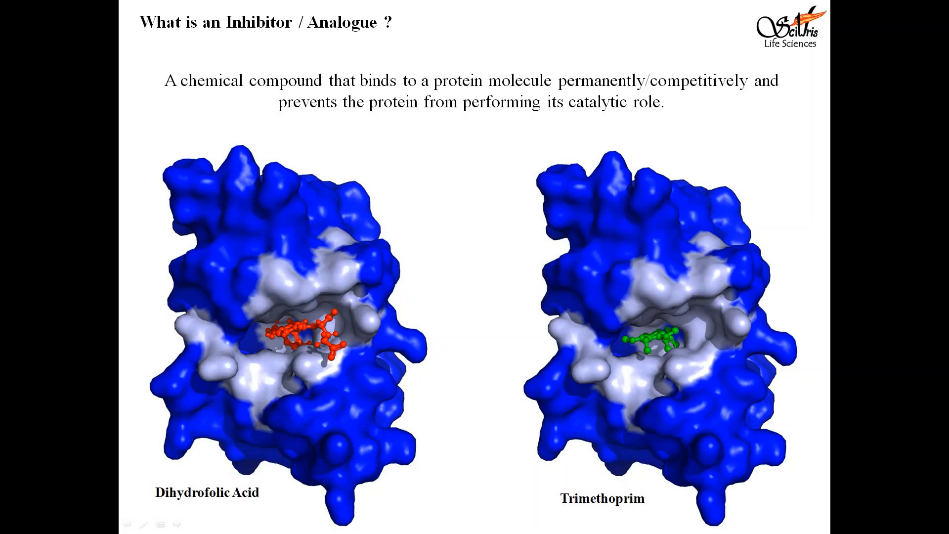
{"action": "mouse_move", "coordinate": [806, 441]}
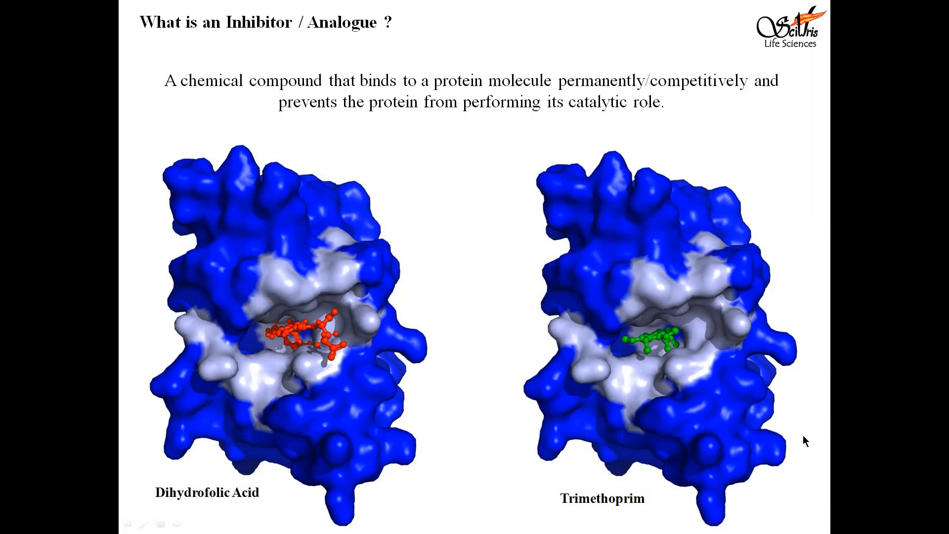
{"action": "mouse_move", "coordinate": [276, 374]}
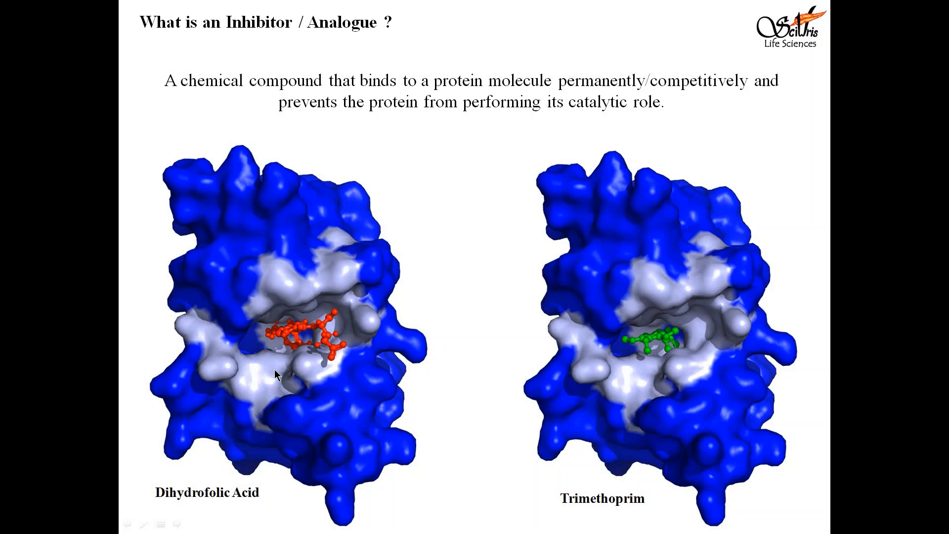
{"action": "mouse_move", "coordinate": [321, 377]}
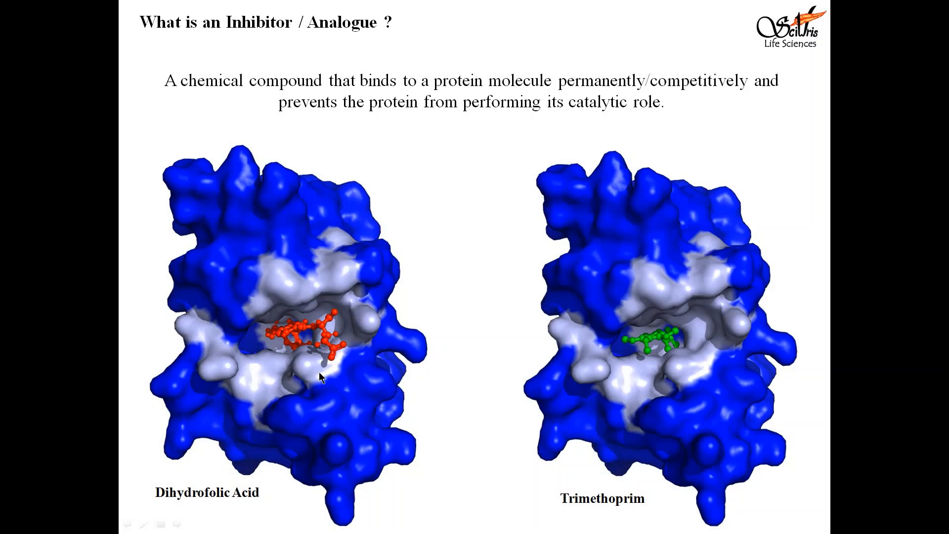
{"action": "mouse_move", "coordinate": [278, 378]}
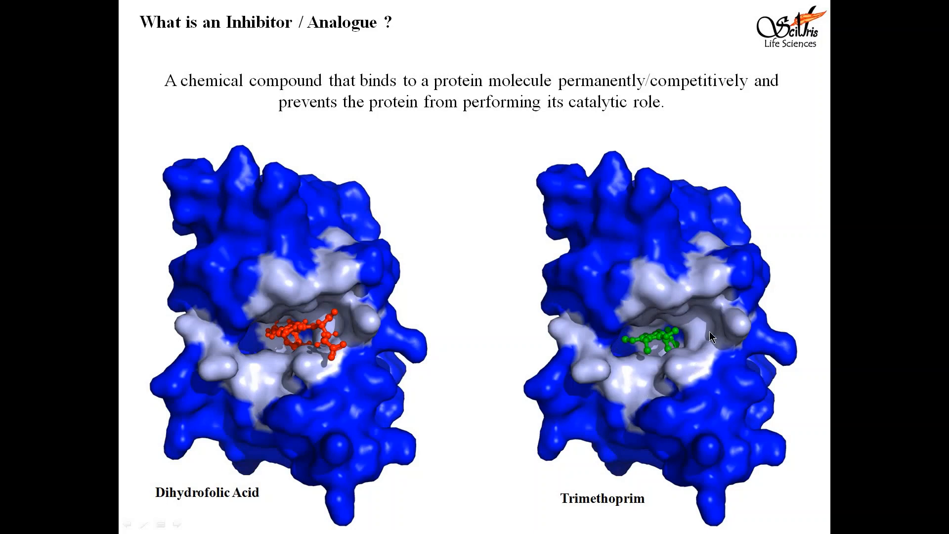
{"action": "mouse_move", "coordinate": [627, 385]}
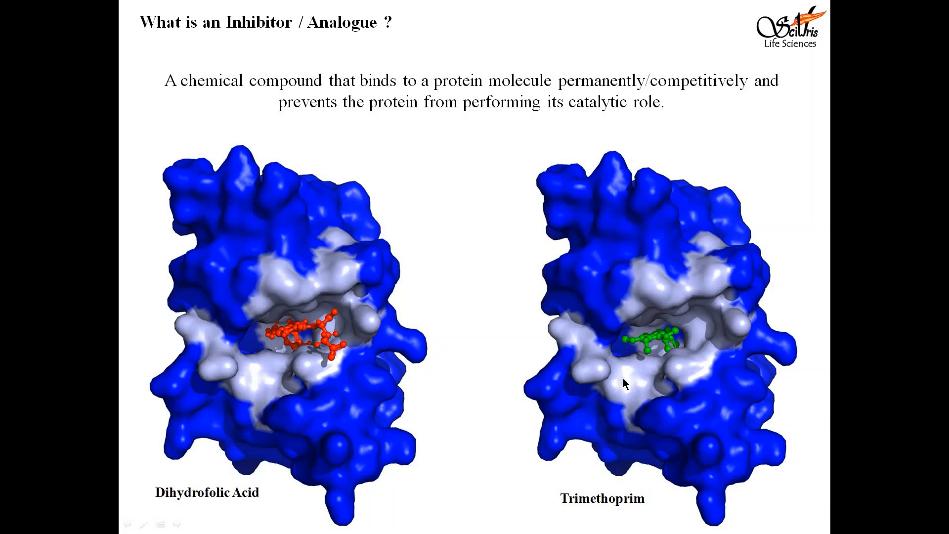
{"action": "mouse_move", "coordinate": [666, 361]}
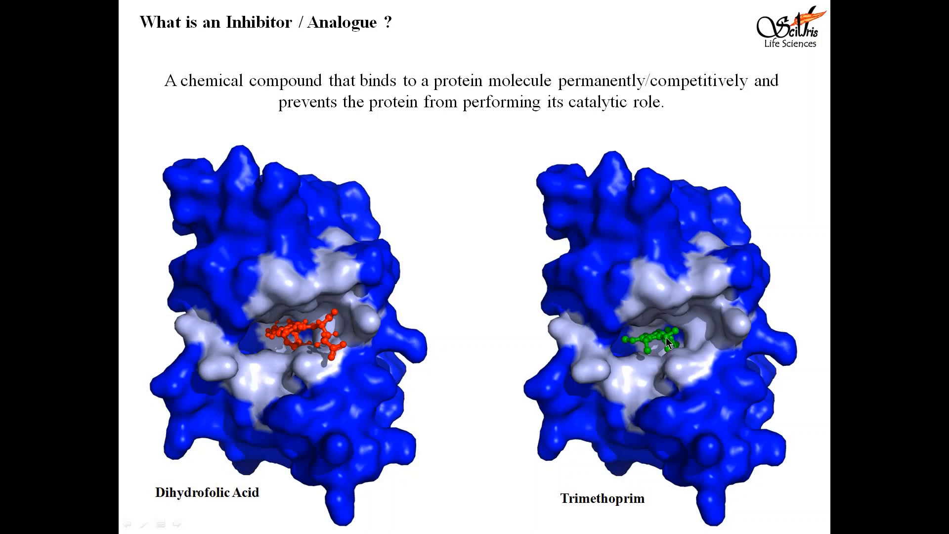
{"action": "mouse_move", "coordinate": [669, 350]}
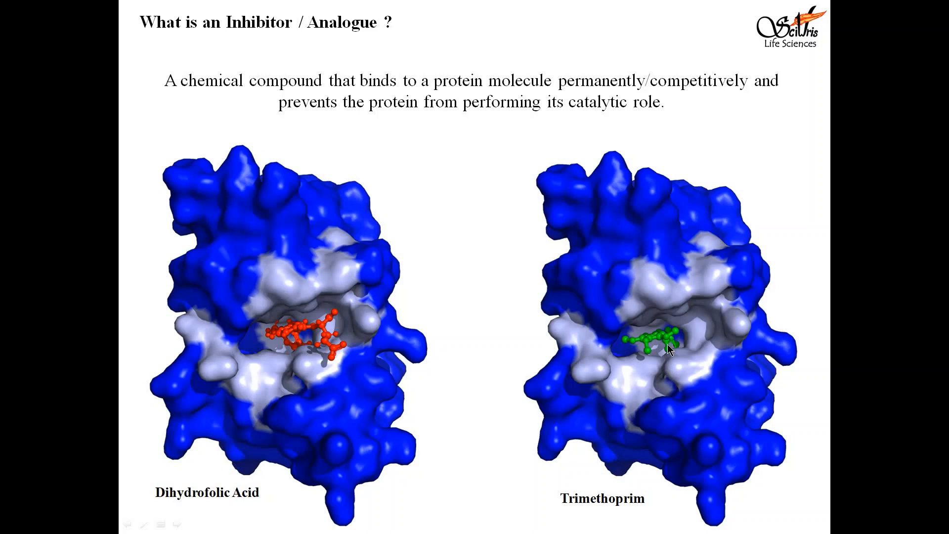
{"action": "mouse_move", "coordinate": [804, 326]}
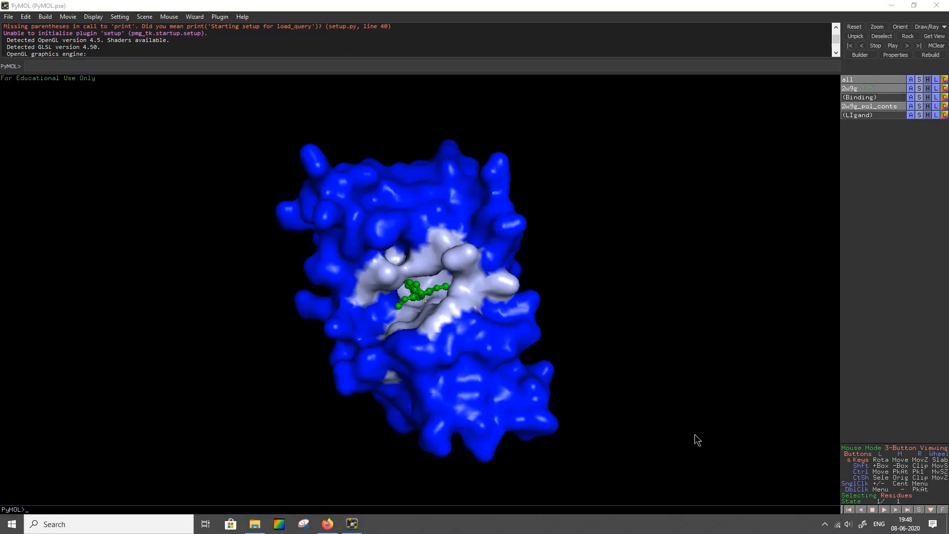
{"action": "mouse_move", "coordinate": [331, 420]}
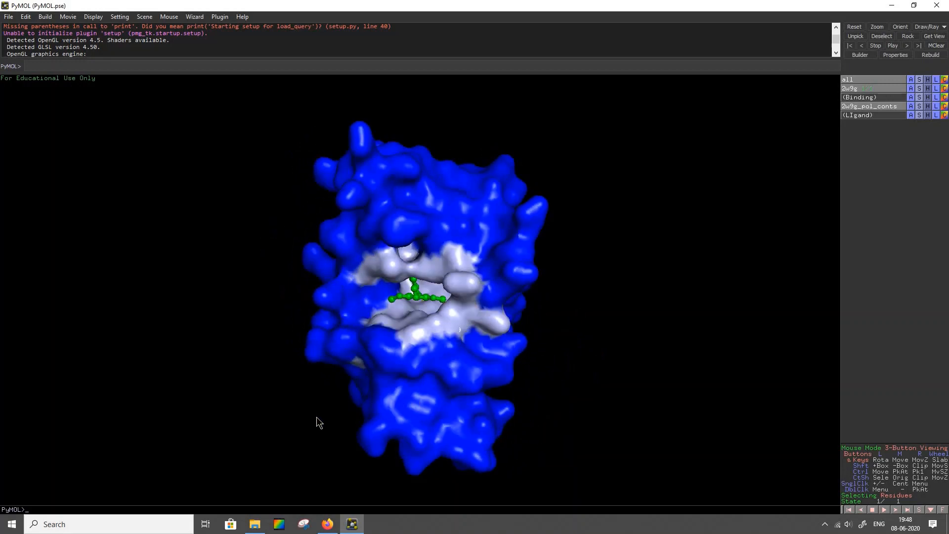
{"action": "left_click_drag", "start_coordinate": [319, 422], "coordinate": [640, 355]}
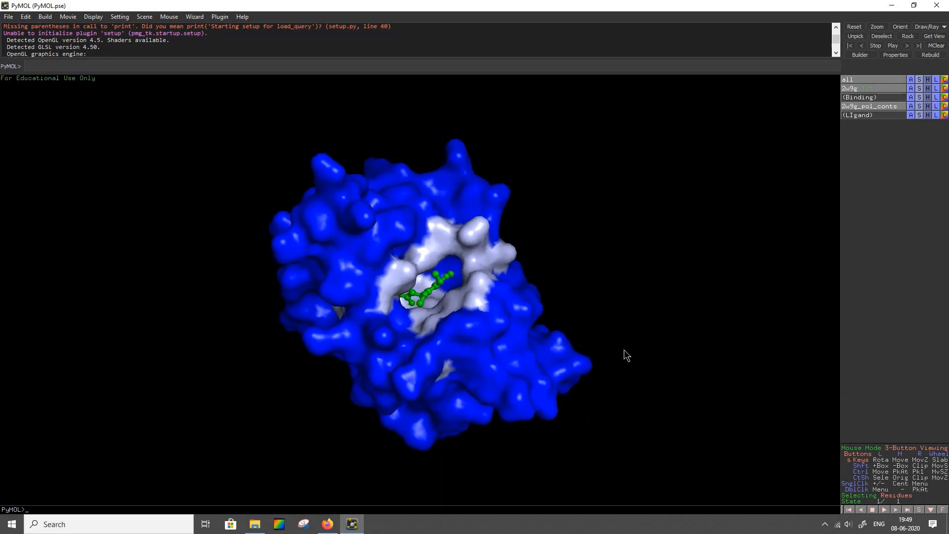
{"action": "left_click_drag", "start_coordinate": [627, 355], "coordinate": [580, 365]}
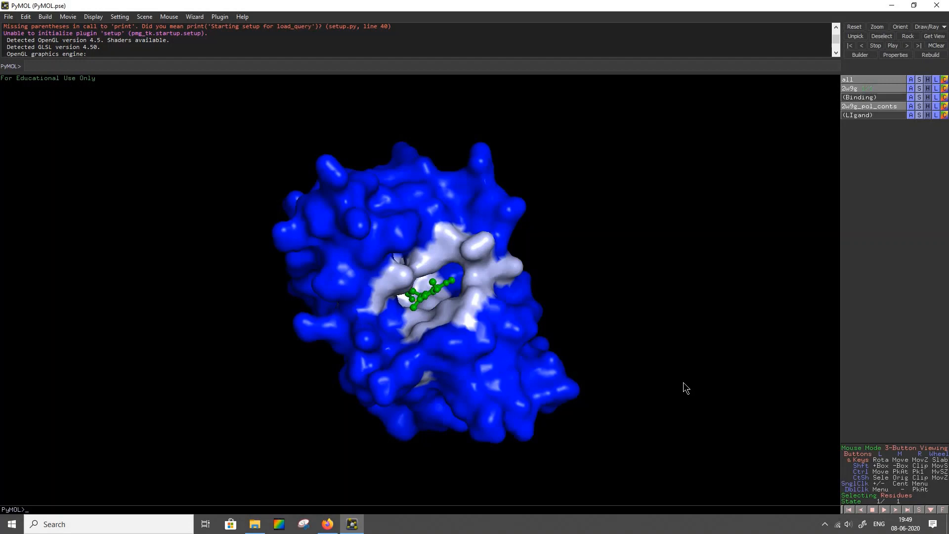
{"action": "left_click_drag", "start_coordinate": [686, 388], "coordinate": [591, 350]}
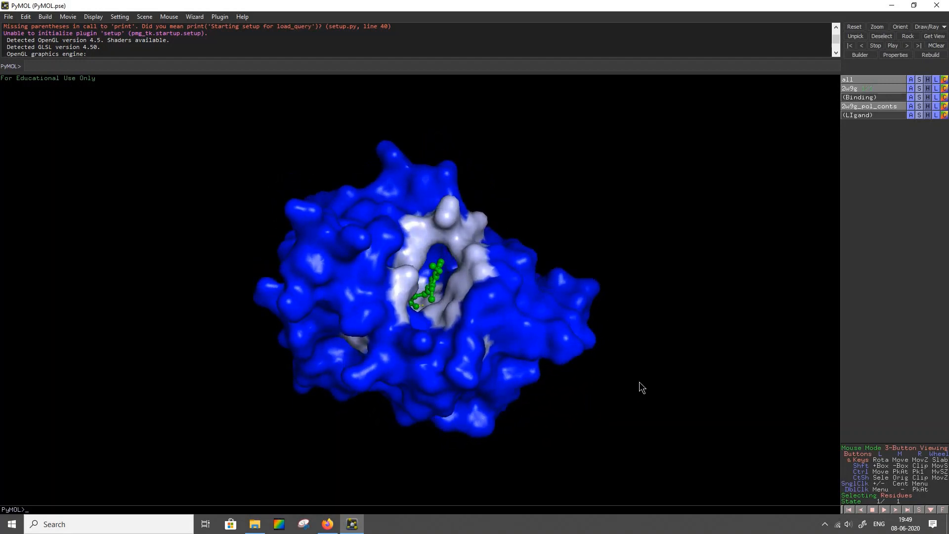
{"action": "left_click_drag", "start_coordinate": [642, 387], "coordinate": [509, 369]}
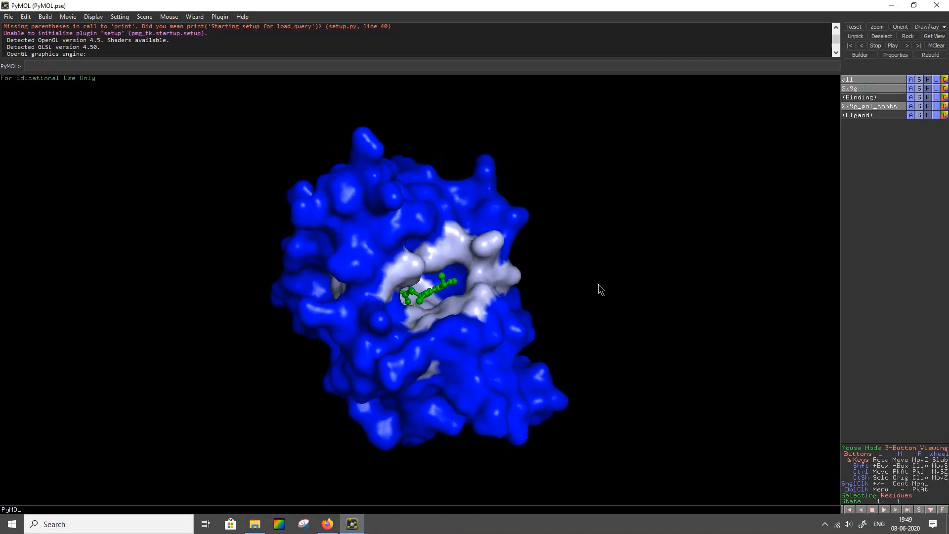
{"action": "left_click_drag", "start_coordinate": [601, 289], "coordinate": [491, 354]}
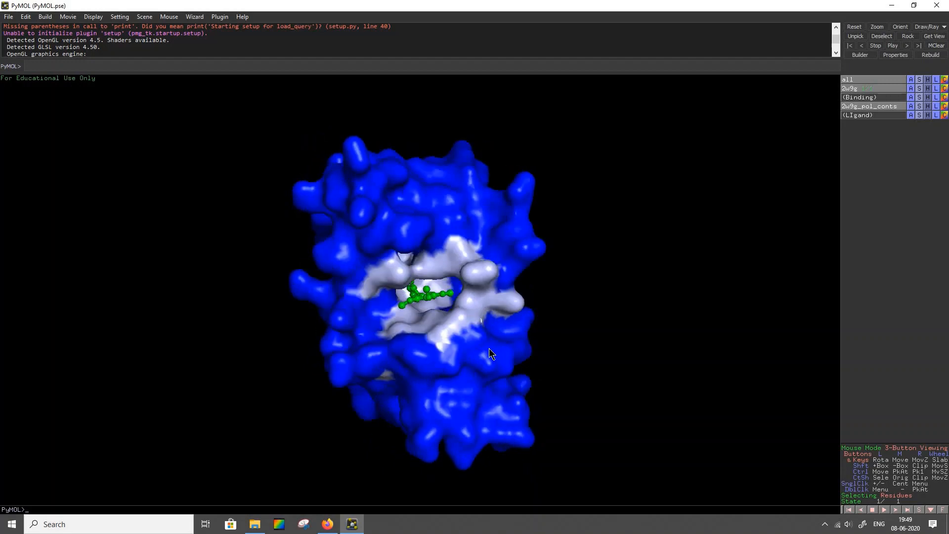
{"action": "left_click_drag", "start_coordinate": [490, 354], "coordinate": [511, 297]}
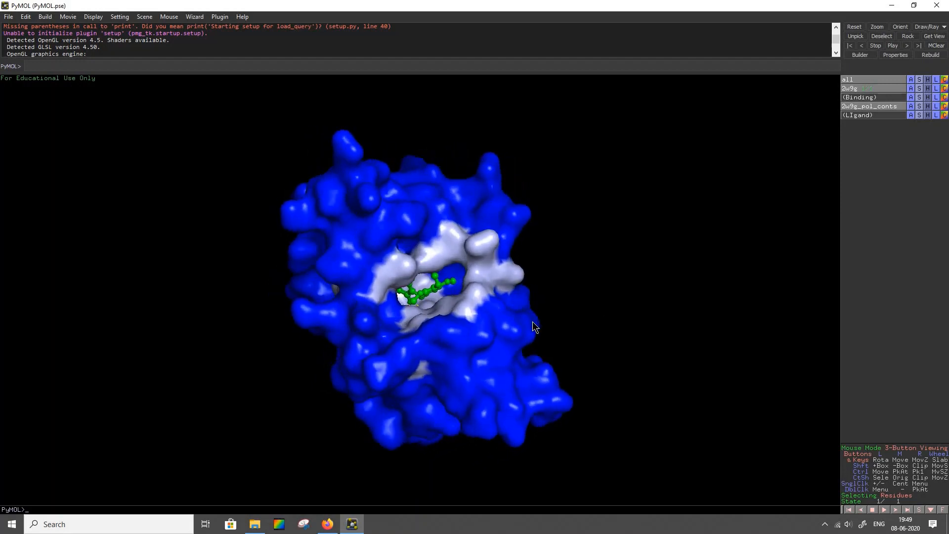
{"action": "left_click_drag", "start_coordinate": [533, 327], "coordinate": [433, 297]}
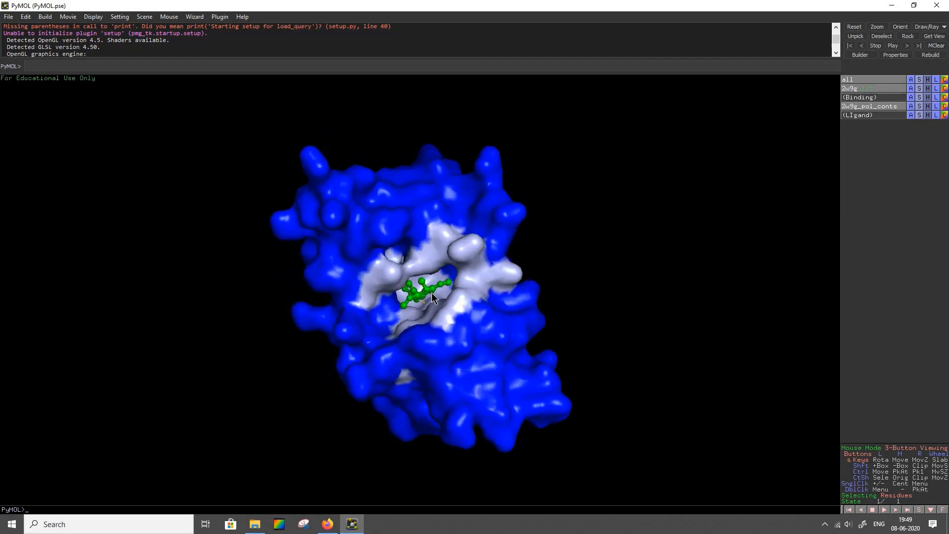
{"action": "left_click_drag", "start_coordinate": [433, 297], "coordinate": [420, 324]}
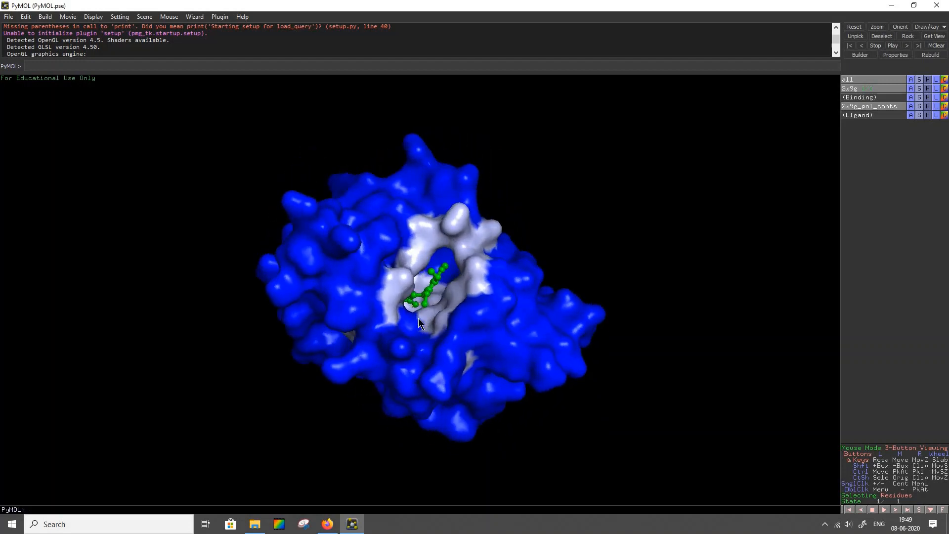
{"action": "left_click_drag", "start_coordinate": [421, 324], "coordinate": [472, 309]}
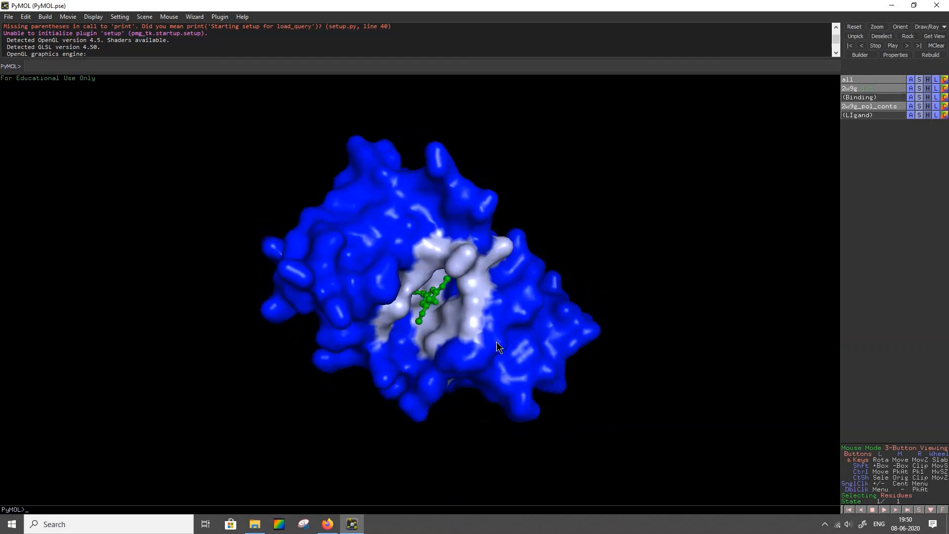
{"action": "left_click_drag", "start_coordinate": [497, 348], "coordinate": [453, 332]}
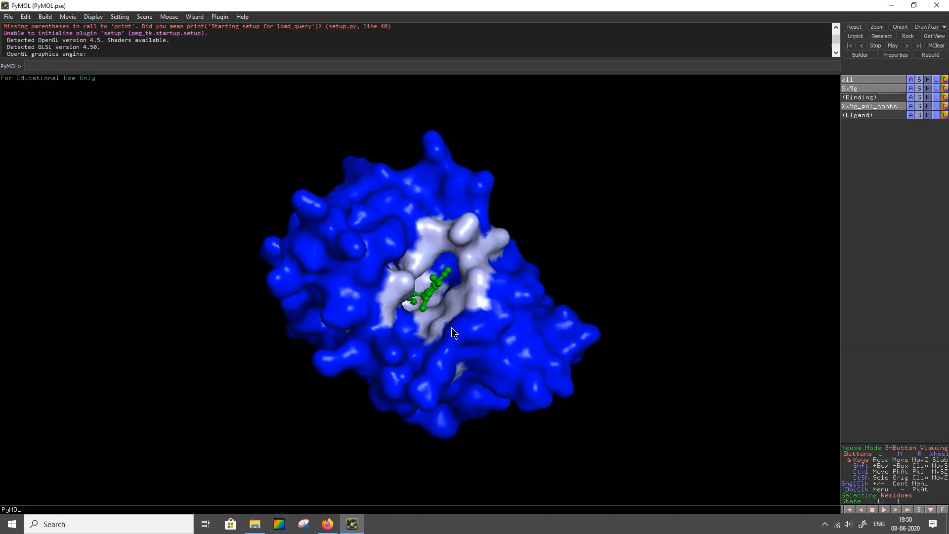
{"action": "left_click_drag", "start_coordinate": [454, 332], "coordinate": [481, 310]}
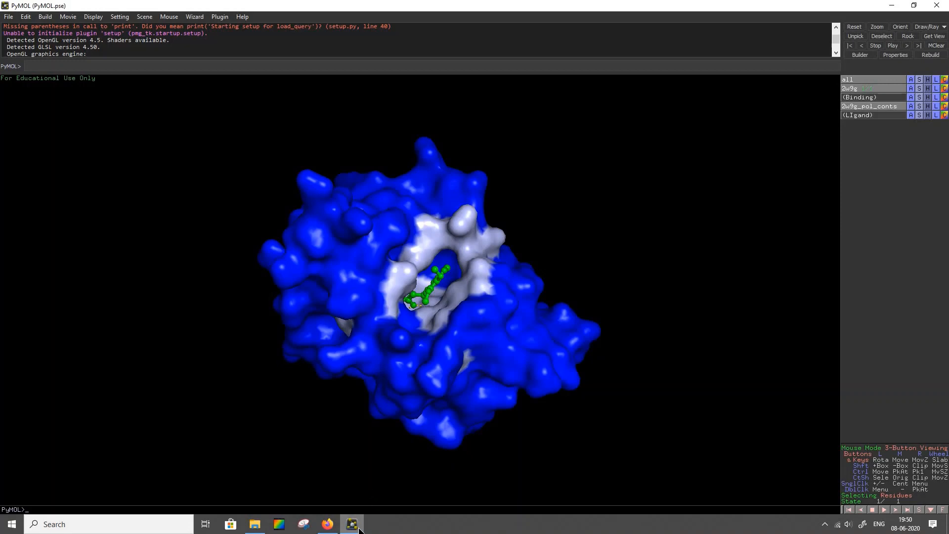
Step: From the 2W9G entry page in Firefox, open the downloaded 2w9g.pdb file
{"action": "left_click", "coordinate": [327, 524]}
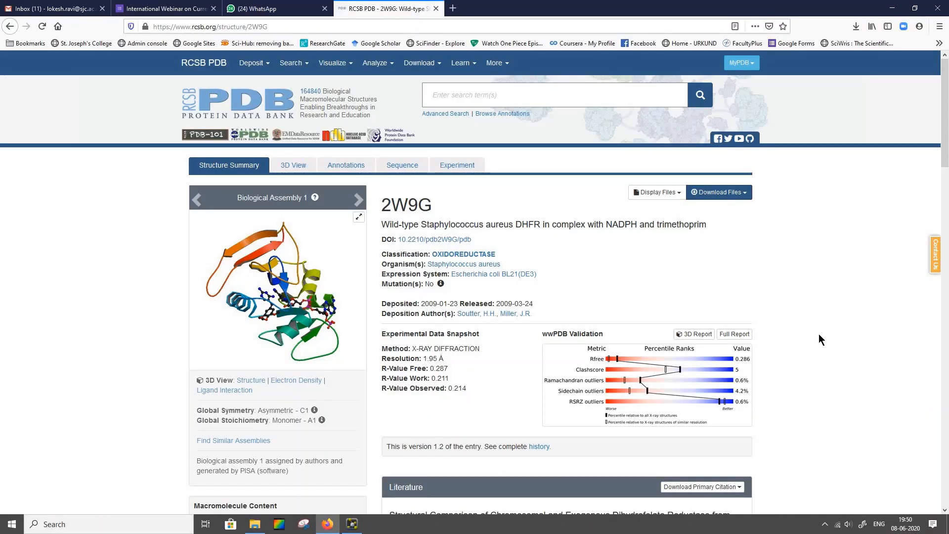
{"action": "mouse_move", "coordinate": [689, 273]}
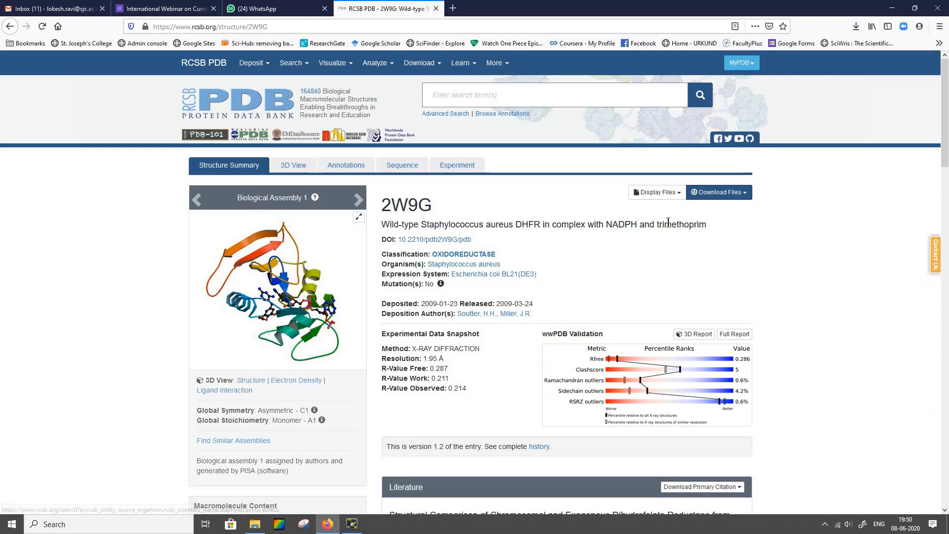
{"action": "left_click_drag", "start_coordinate": [383, 204], "coordinate": [706, 224]}
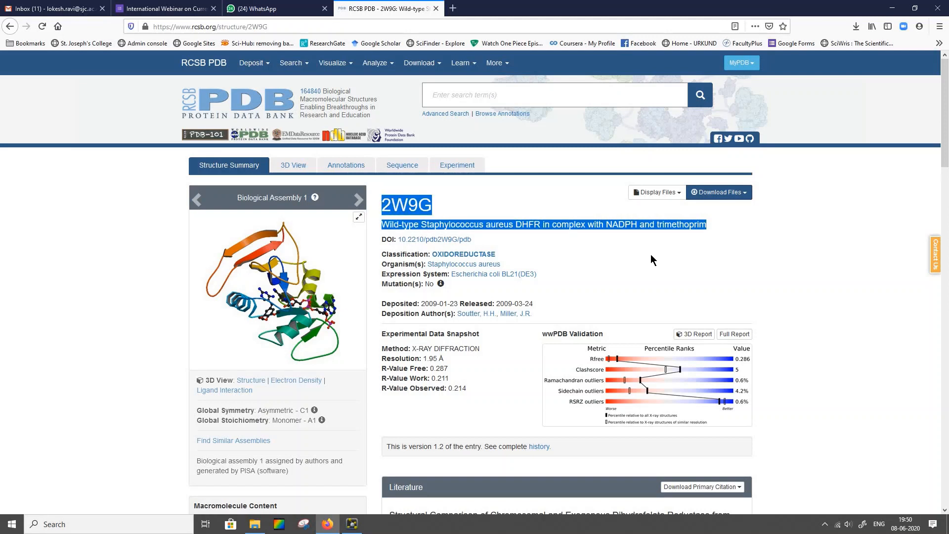
{"action": "left_click", "coordinate": [493, 235]}
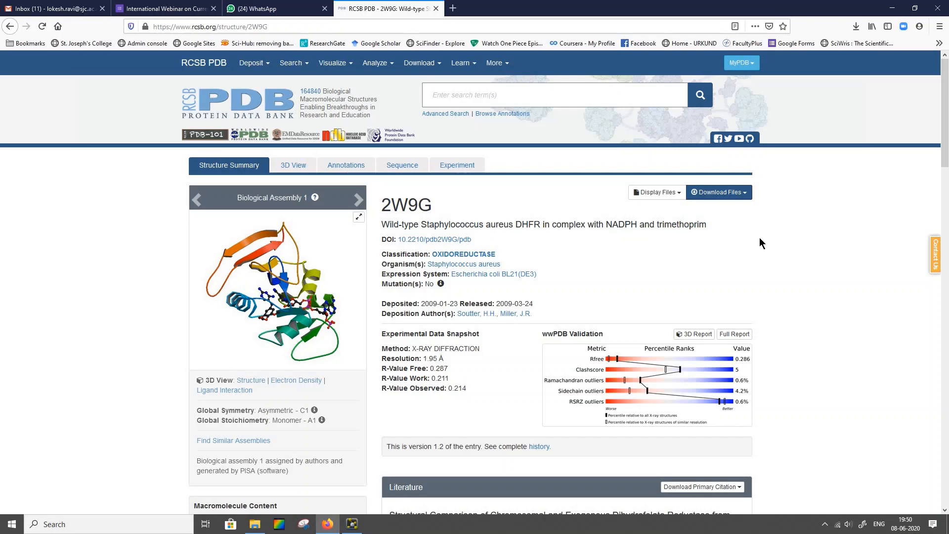
{"action": "left_click", "coordinate": [856, 27]}
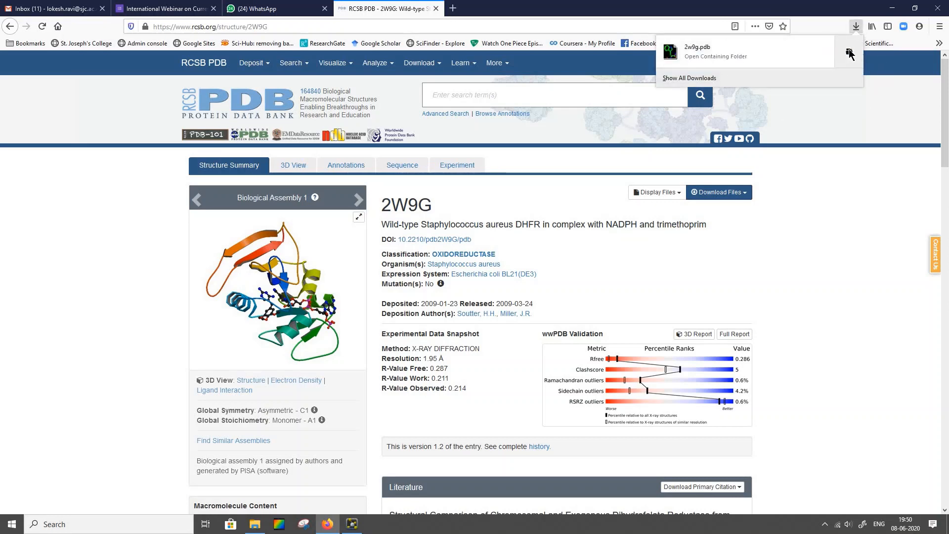
{"action": "left_click", "coordinate": [715, 56]}
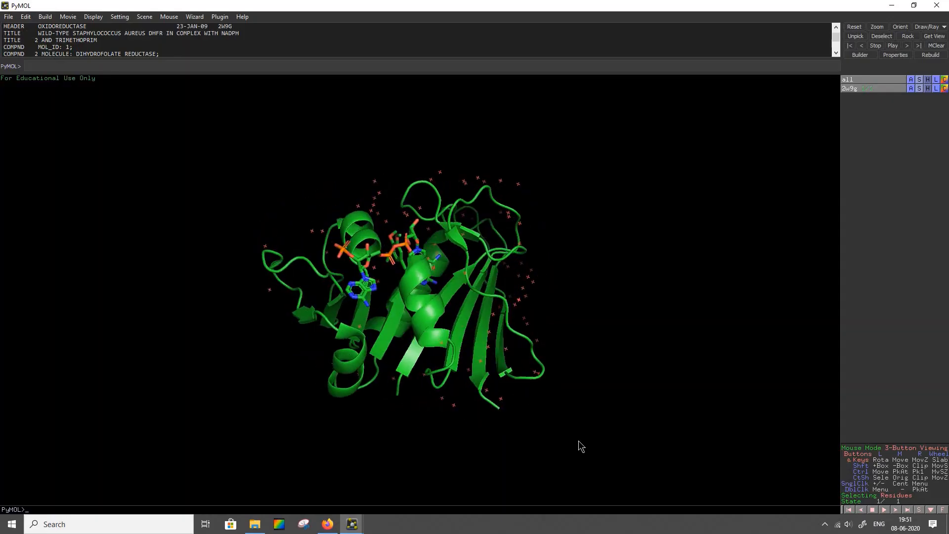
Step: Rotate the 2w9g cartoon through several orientations to inspect the bound ligands and waters
{"action": "left_click_drag", "start_coordinate": [580, 447], "coordinate": [488, 391]}
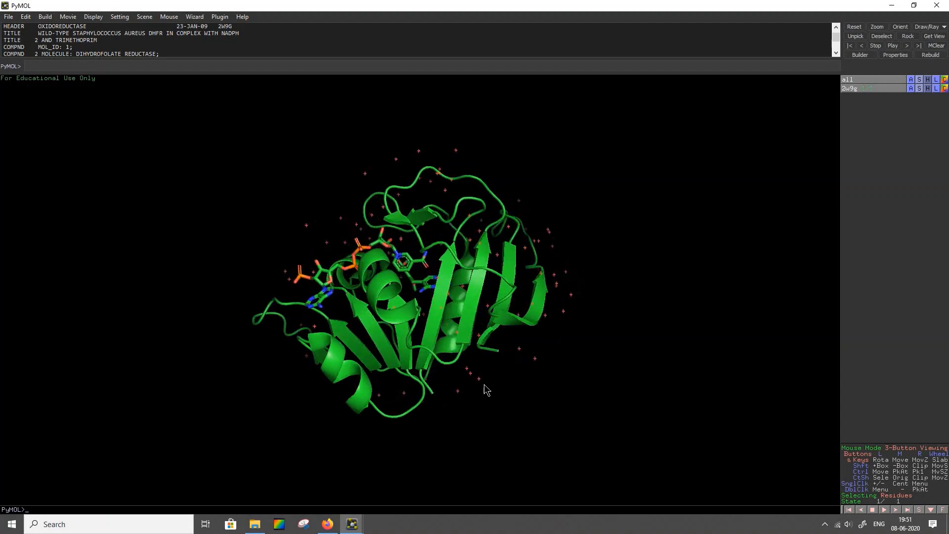
{"action": "left_click_drag", "start_coordinate": [487, 391], "coordinate": [653, 345]}
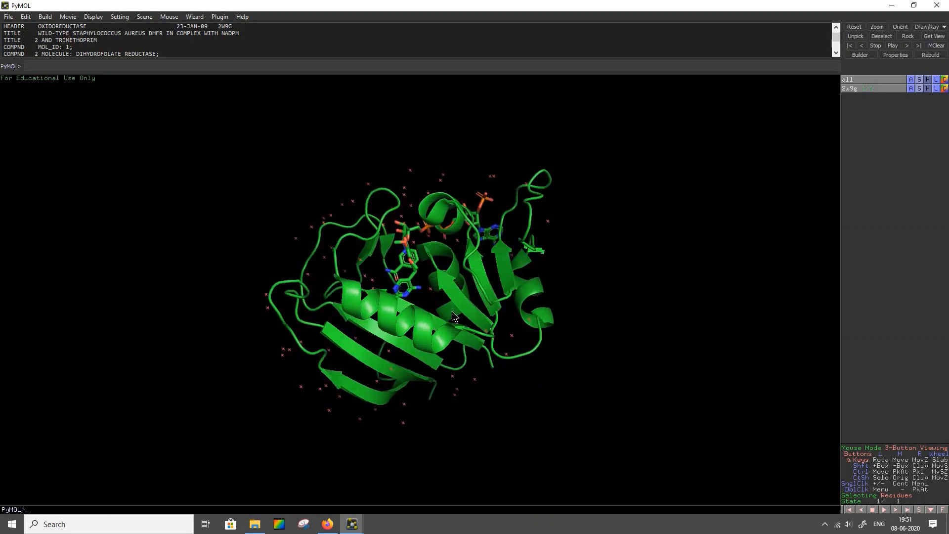
{"action": "left_click_drag", "start_coordinate": [454, 315], "coordinate": [575, 290]}
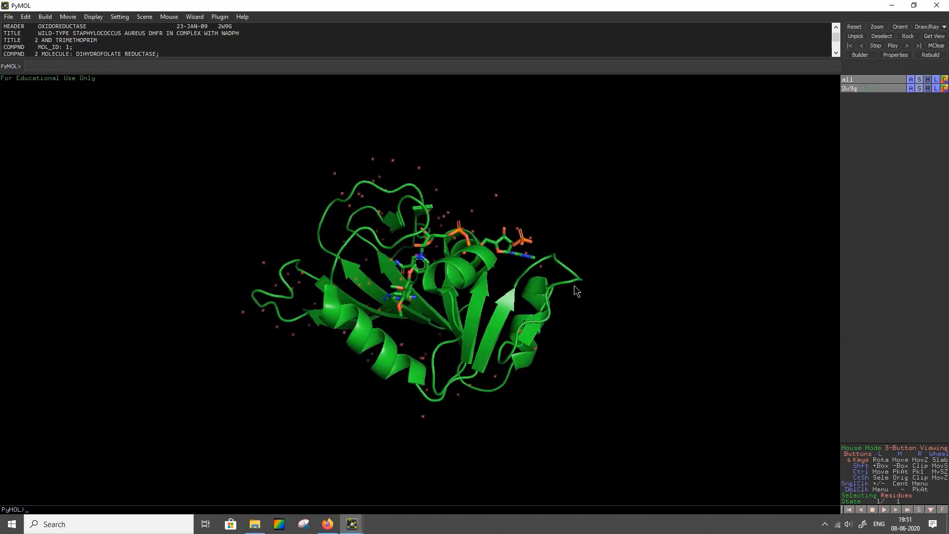
{"action": "left_click_drag", "start_coordinate": [575, 291], "coordinate": [457, 417]}
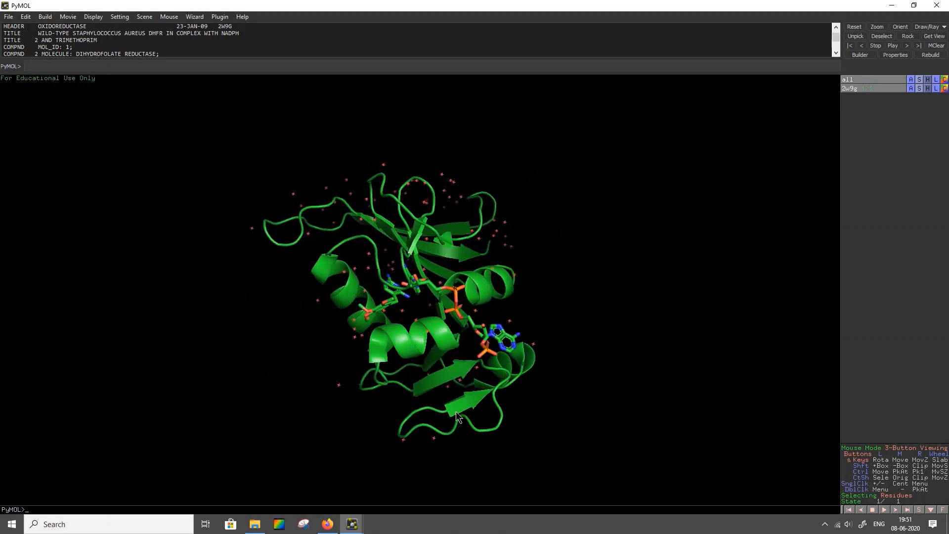
{"action": "left_click_drag", "start_coordinate": [457, 418], "coordinate": [639, 415]}
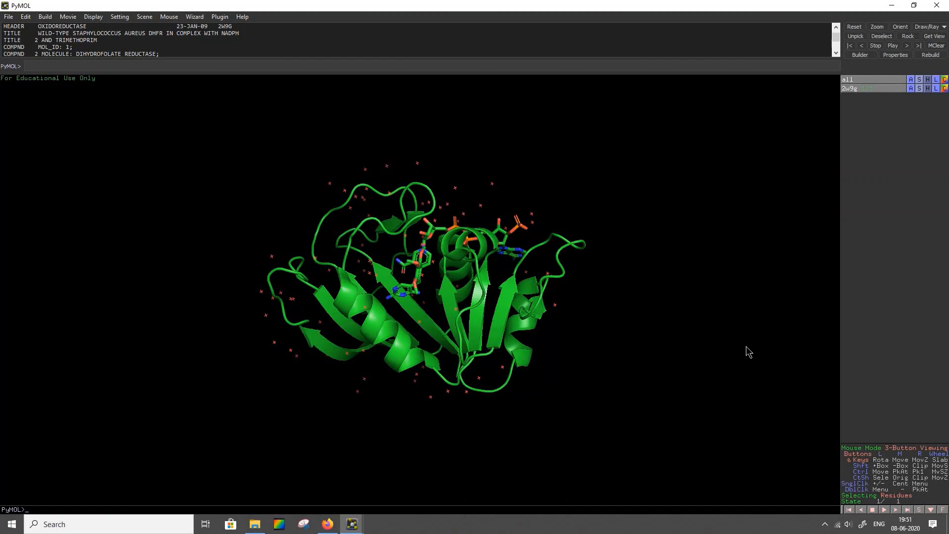
{"action": "mouse_move", "coordinate": [489, 212]}
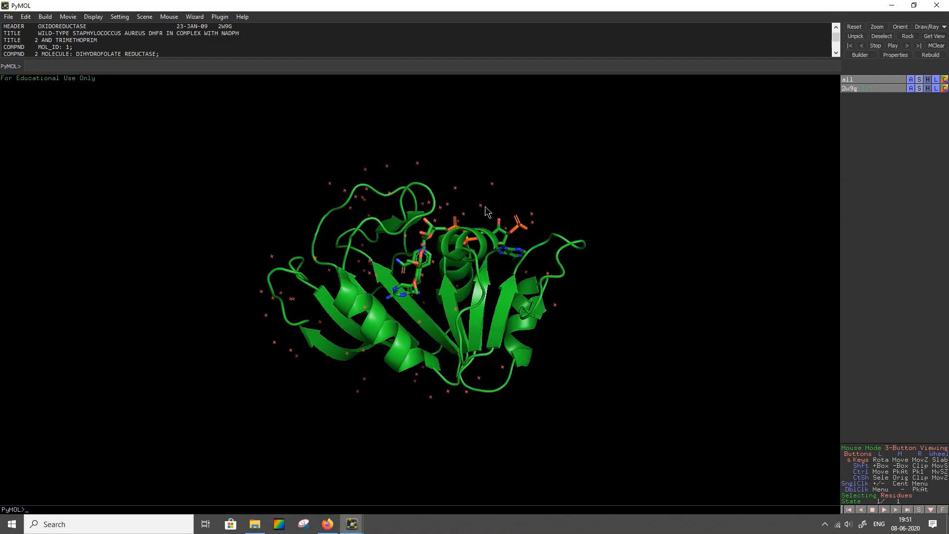
{"action": "mouse_move", "coordinate": [268, 251]}
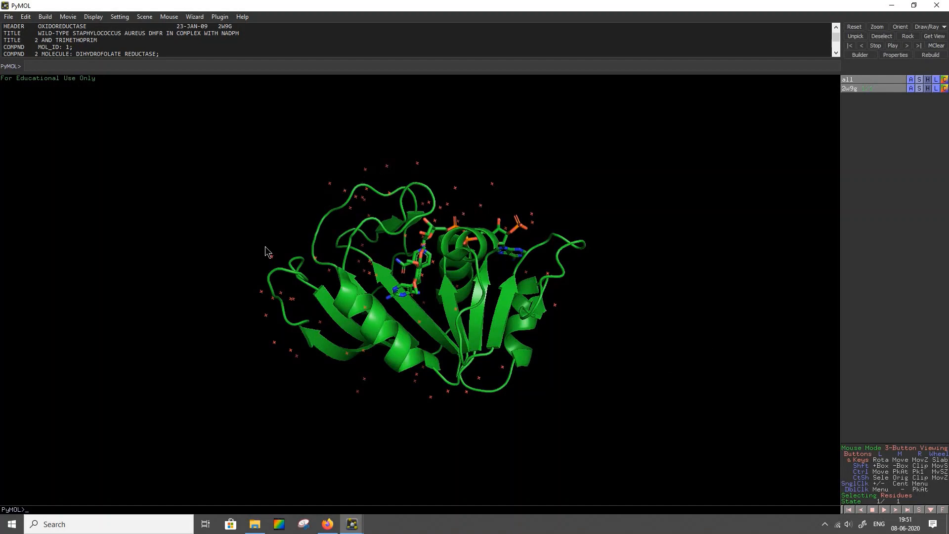
{"action": "mouse_move", "coordinate": [704, 324]}
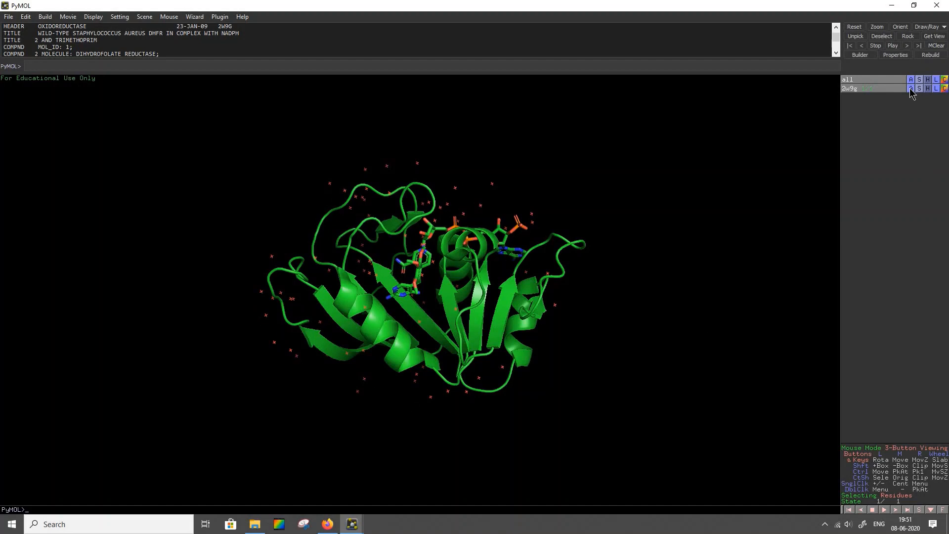
{"action": "mouse_move", "coordinate": [913, 95]}
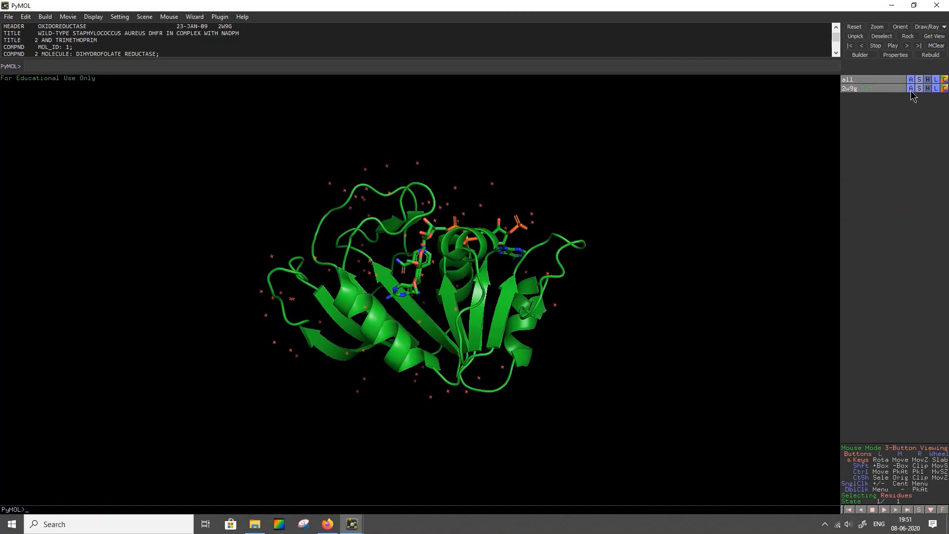
Step: Remove the waters from 2w9g and rotate the model to expose the ligands
{"action": "left_click", "coordinate": [911, 89]}
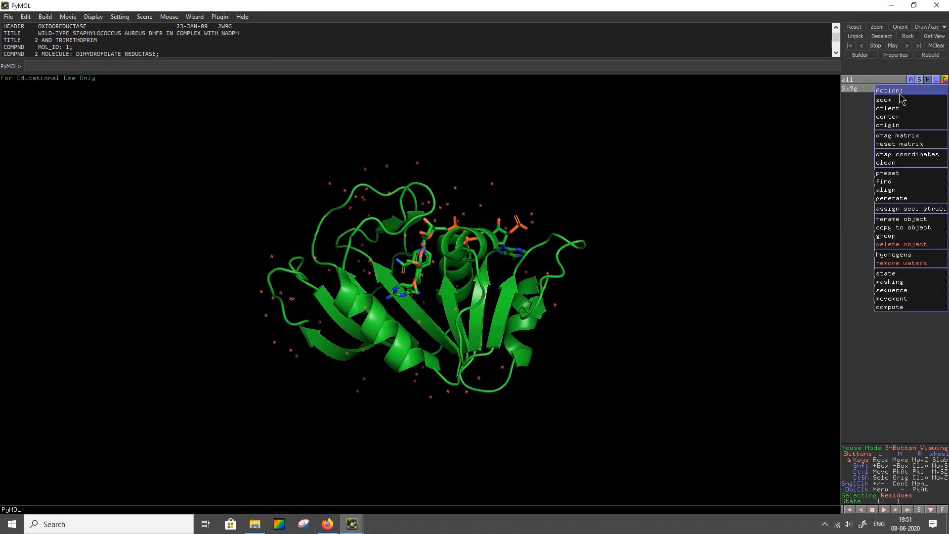
{"action": "left_click", "coordinate": [902, 262]}
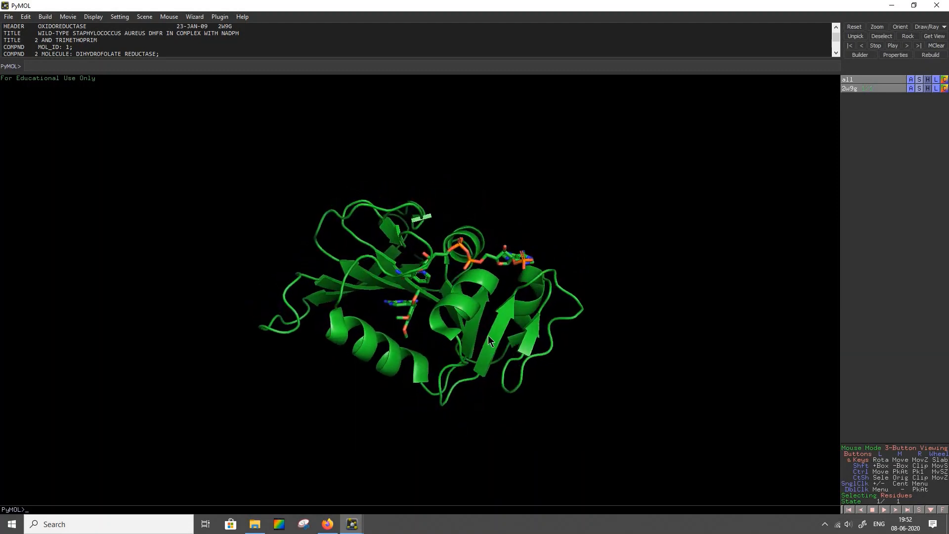
{"action": "left_click_drag", "start_coordinate": [491, 340], "coordinate": [357, 362]}
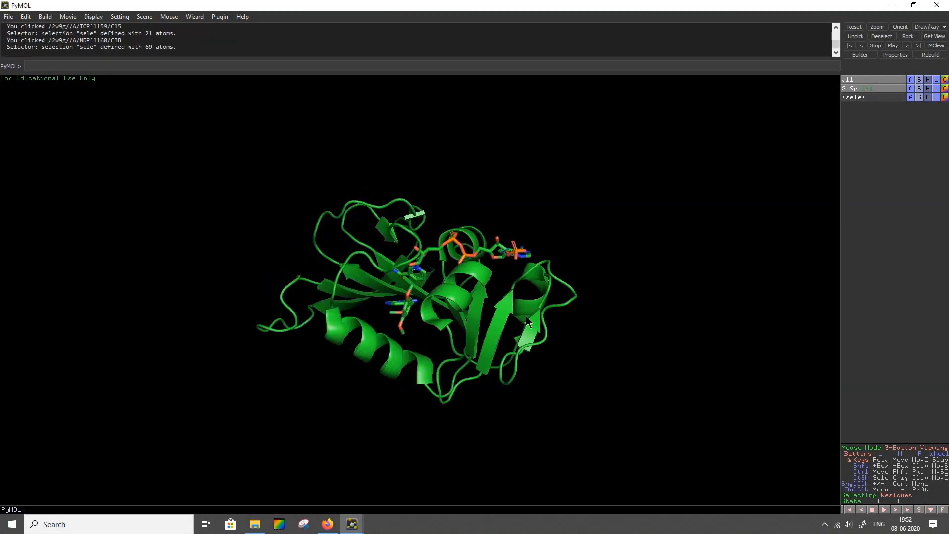
{"action": "left_click_drag", "start_coordinate": [526, 321], "coordinate": [409, 396]}
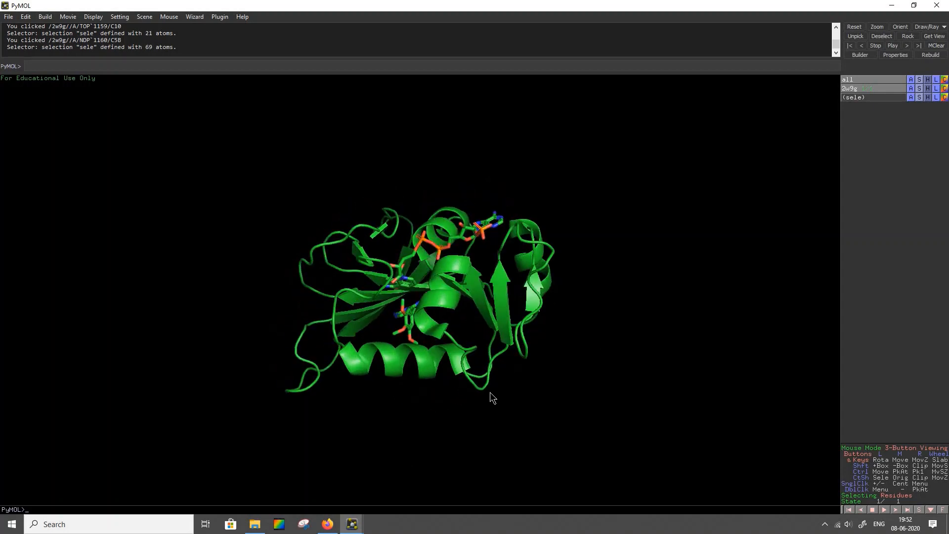
{"action": "left_click_drag", "start_coordinate": [490, 397], "coordinate": [609, 280]}
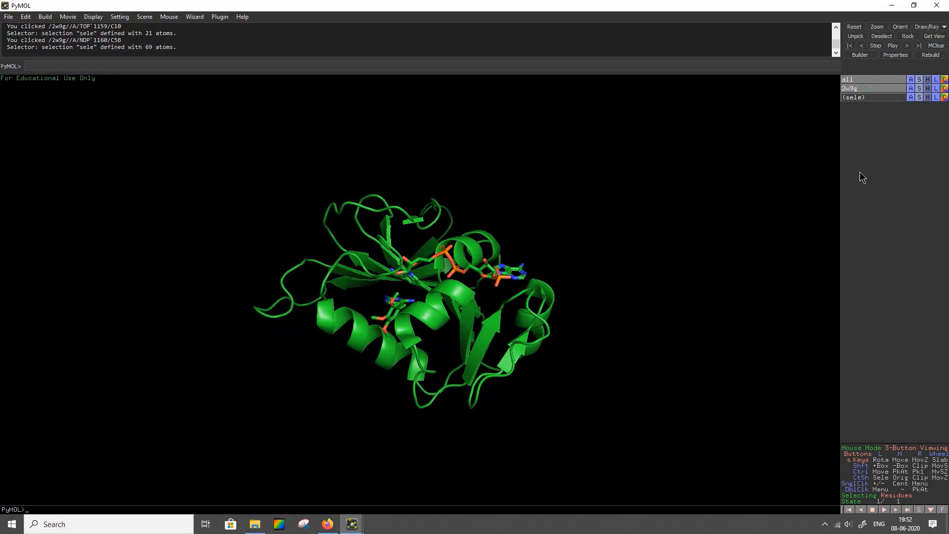
{"action": "mouse_move", "coordinate": [851, 206]}
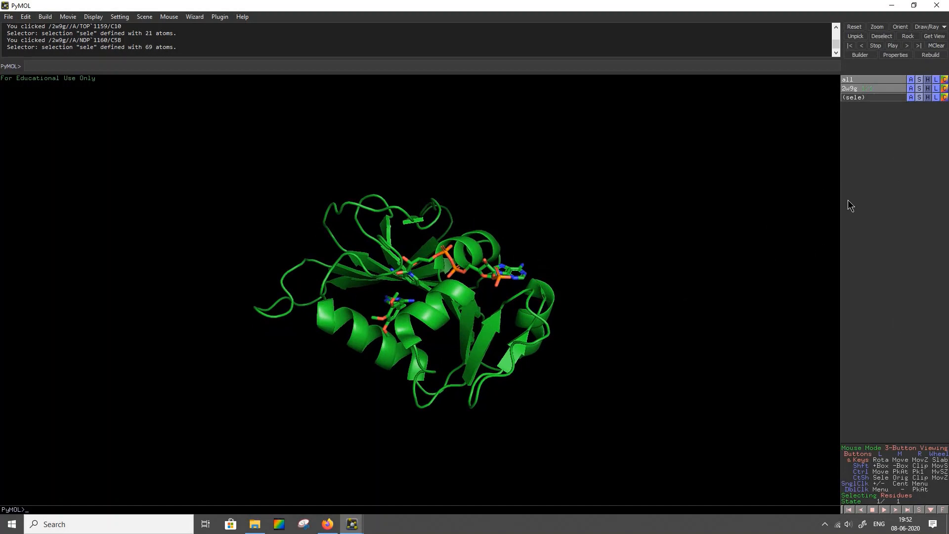
Step: Apply the ligand-sites preset, showing ligand sticks with polar contacts, and rotate the pocket
{"action": "left_click", "coordinate": [910, 88]}
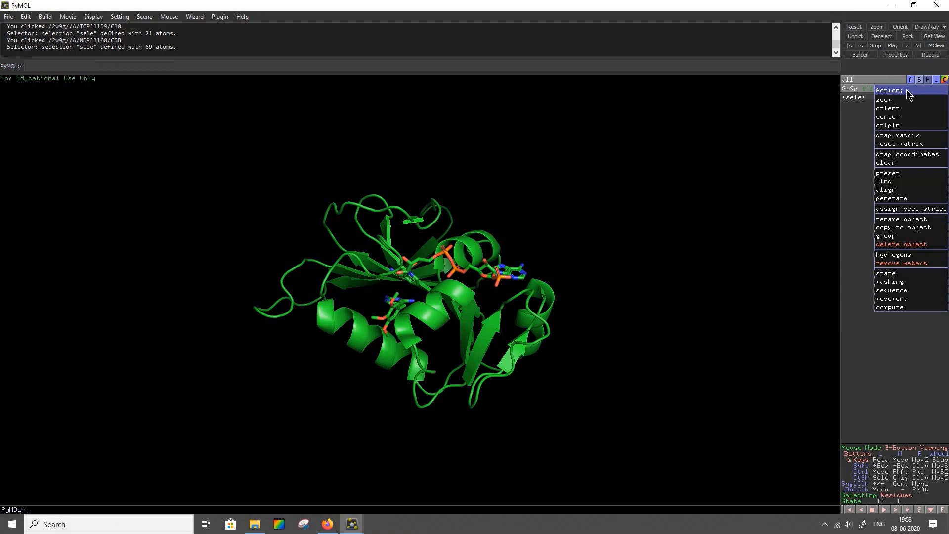
{"action": "mouse_move", "coordinate": [902, 138]}
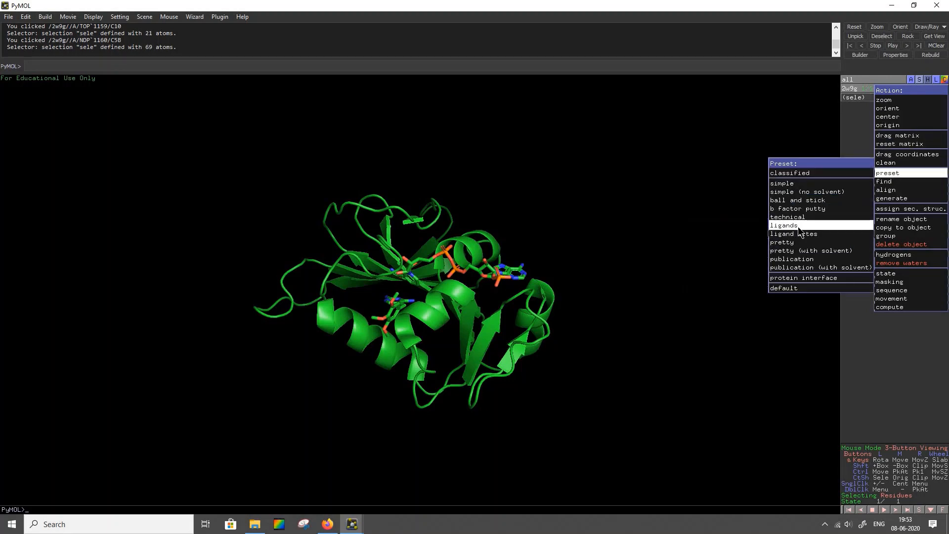
{"action": "left_click", "coordinate": [794, 234]}
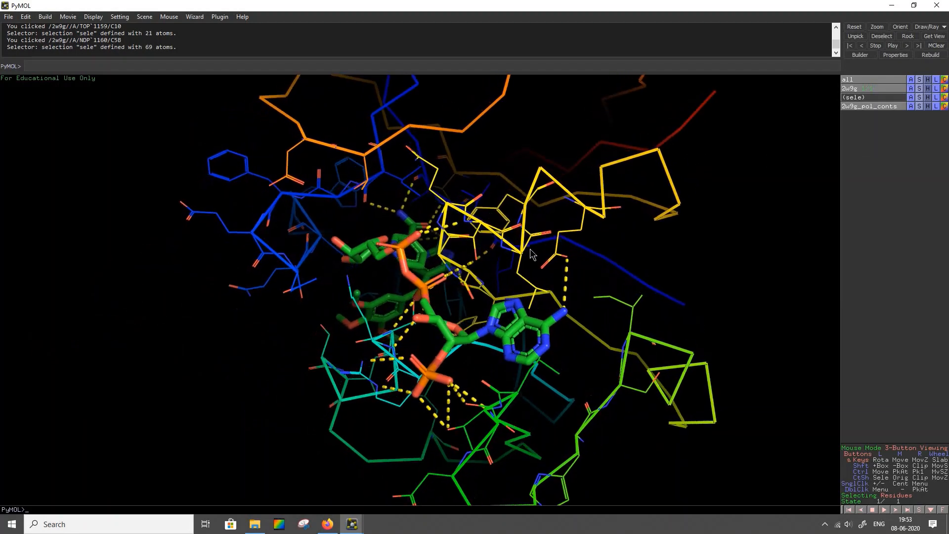
{"action": "left_click_drag", "start_coordinate": [533, 254], "coordinate": [429, 305]}
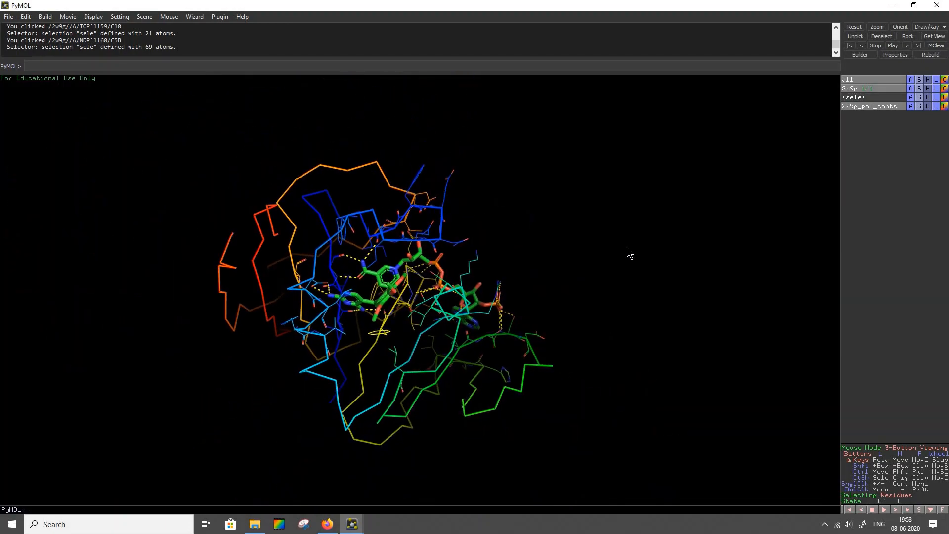
{"action": "left_click_drag", "start_coordinate": [629, 252], "coordinate": [556, 307]}
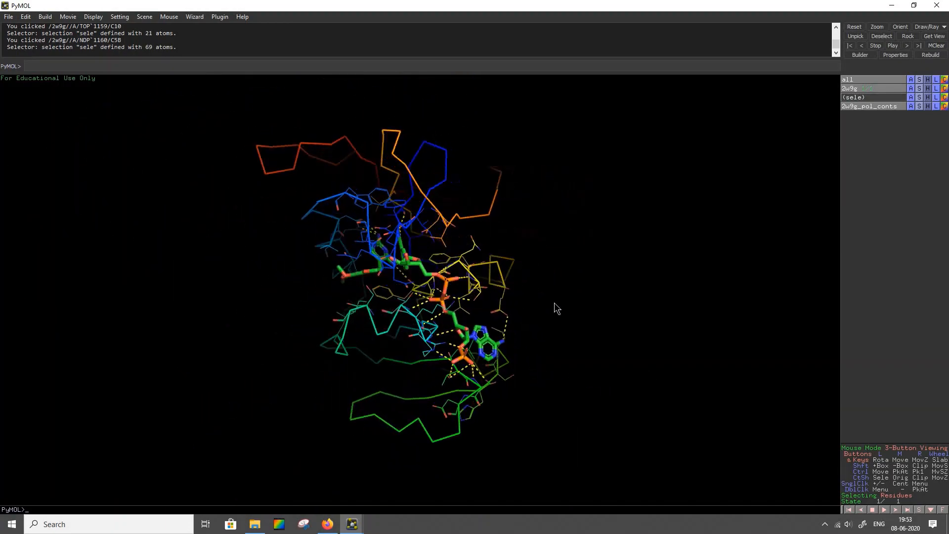
{"action": "left_click_drag", "start_coordinate": [557, 309], "coordinate": [628, 286]}
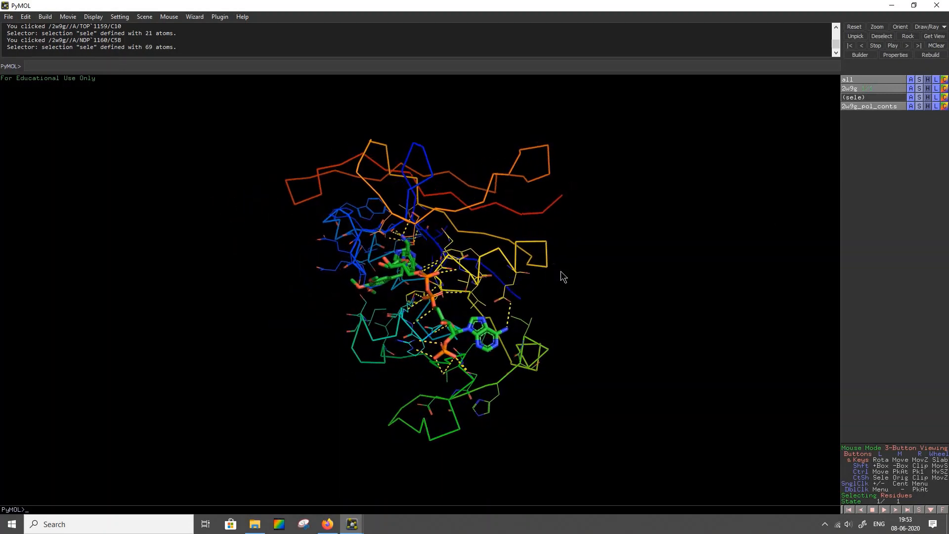
Step: Hide the 2w9g cartoon trace, leaving pocket residues, ligand sticks and polar contacts
{"action": "left_click_drag", "start_coordinate": [563, 276], "coordinate": [620, 254]}
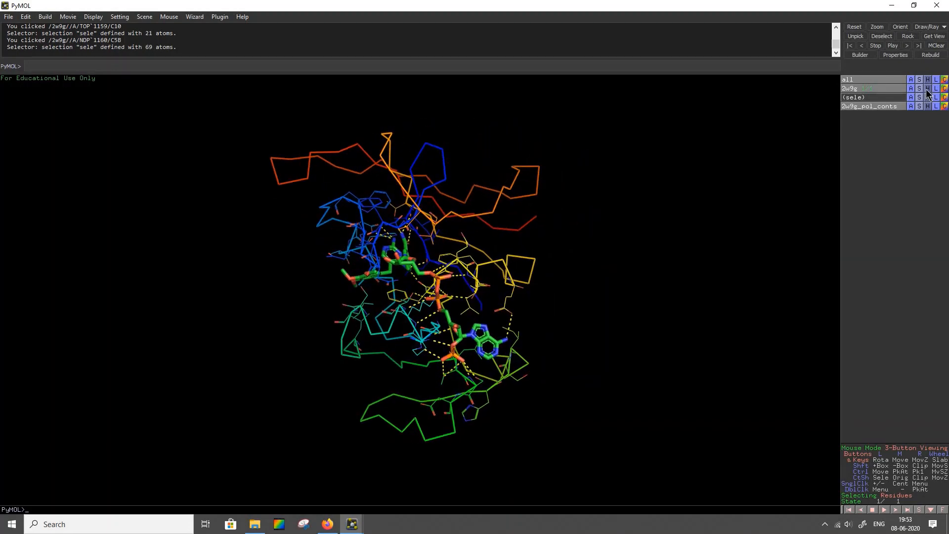
{"action": "left_click", "coordinate": [927, 89]}
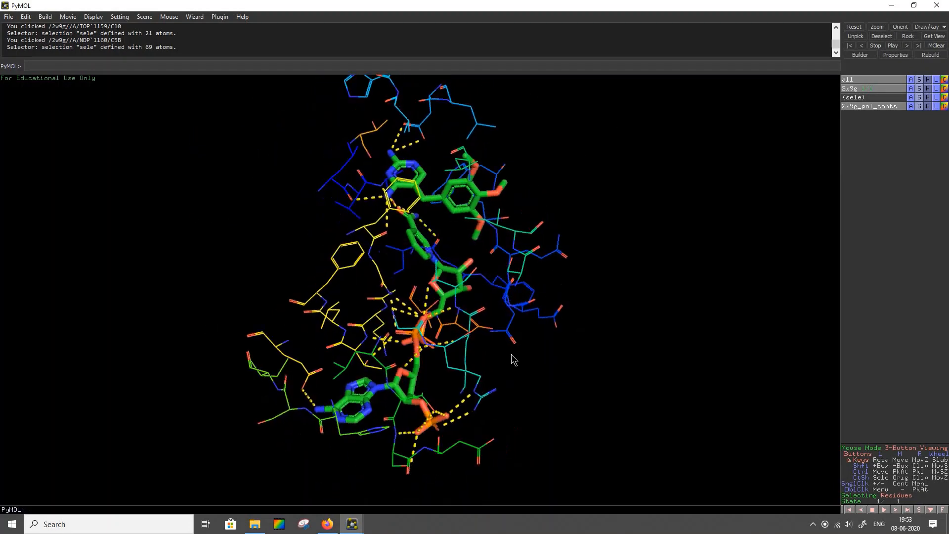
{"action": "left_click_drag", "start_coordinate": [512, 360], "coordinate": [702, 275]}
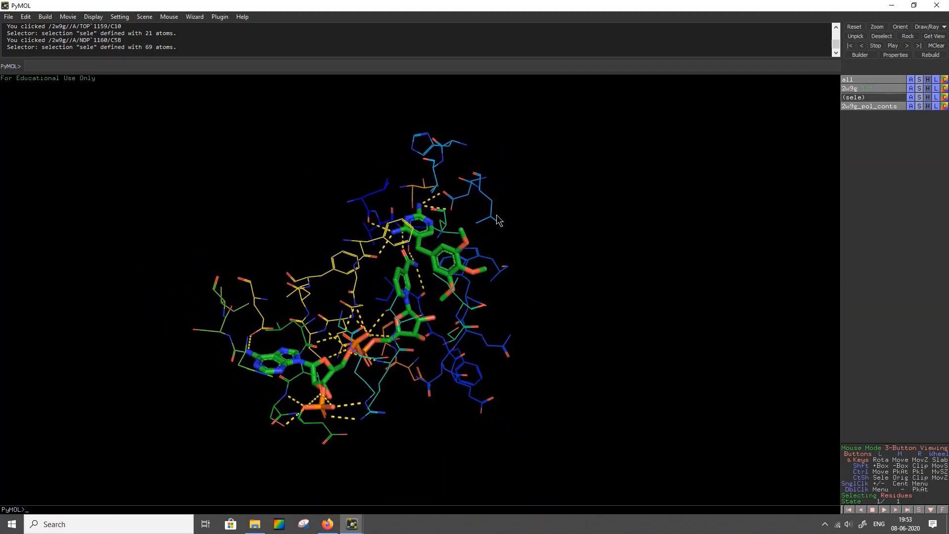
Step: Pick His30, Leu5, Val6, Trp22 and Ile50 around trimethoprim, rotating to reach more residues
{"action": "left_click", "coordinate": [477, 172]}
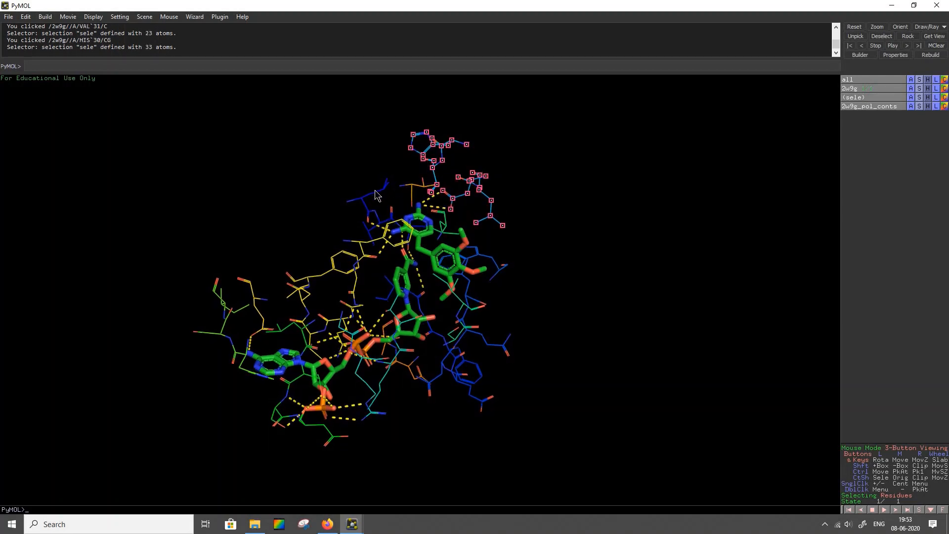
{"action": "left_click", "coordinate": [393, 218]}
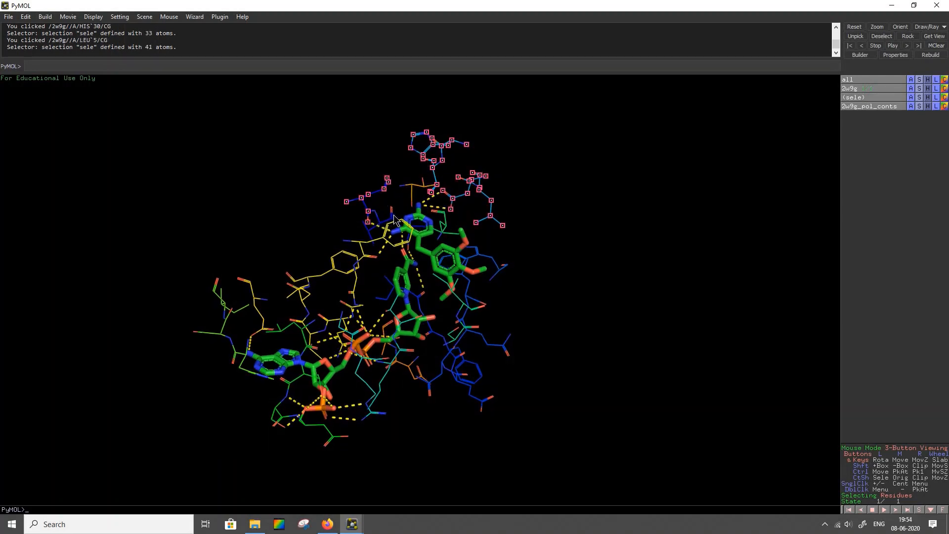
{"action": "left_click", "coordinate": [363, 249]}
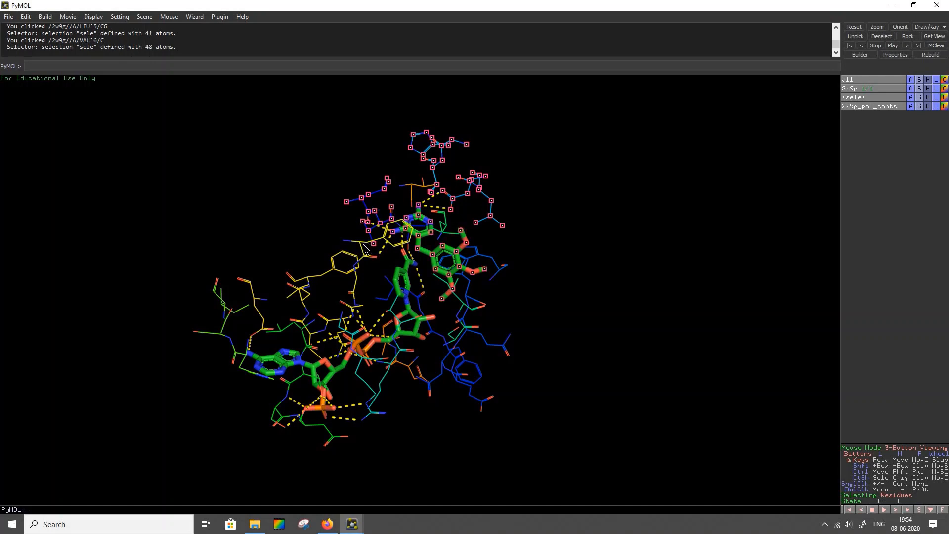
{"action": "left_click", "coordinate": [488, 269]}
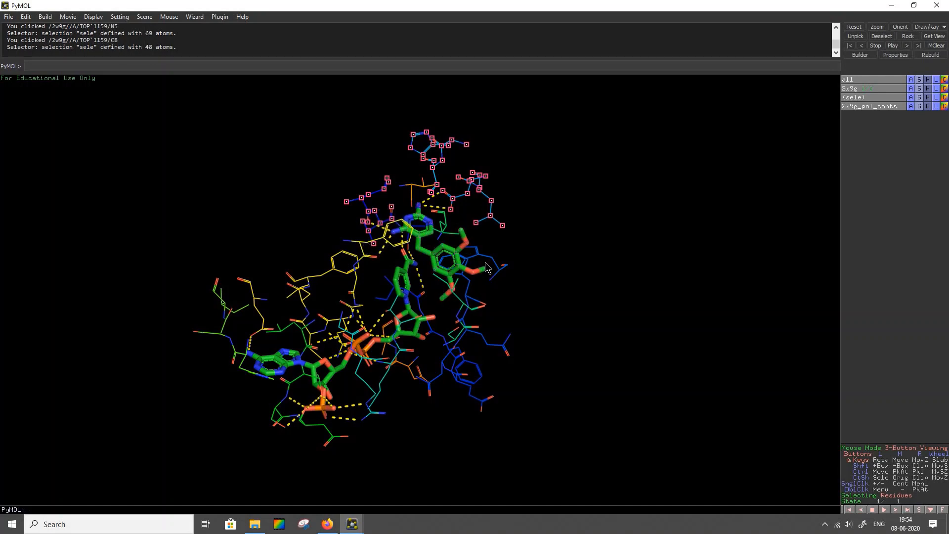
{"action": "left_click", "coordinate": [489, 270]}
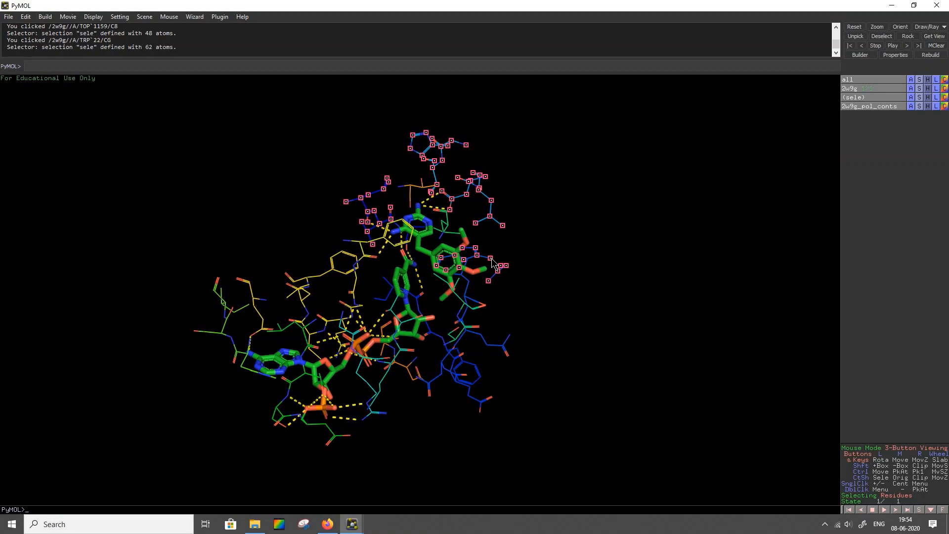
{"action": "left_click", "coordinate": [472, 260]}
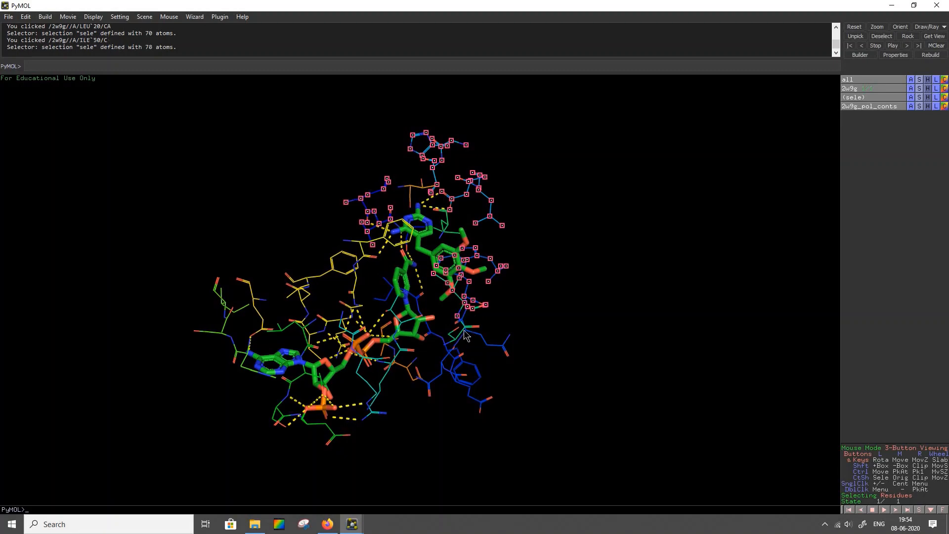
{"action": "left_click_drag", "start_coordinate": [466, 337], "coordinate": [412, 173]}
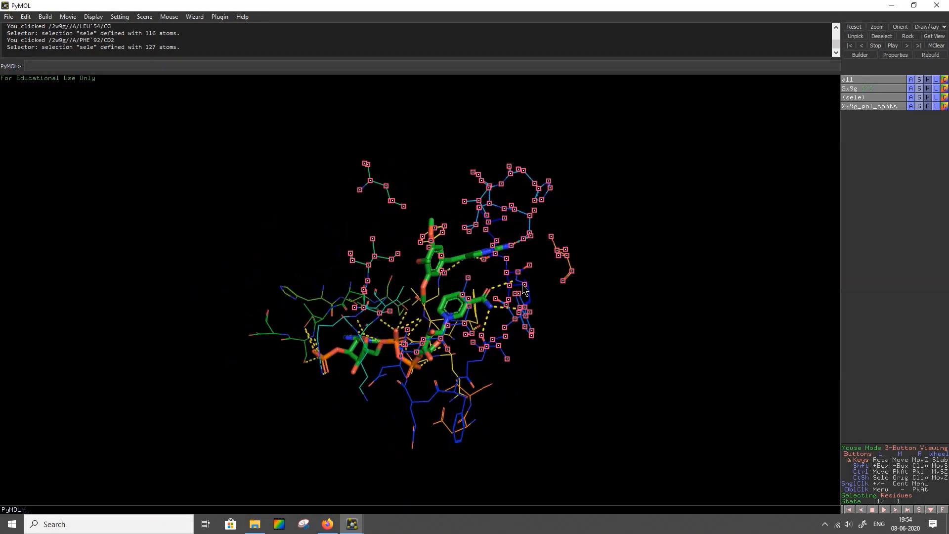
{"action": "left_click_drag", "start_coordinate": [525, 291], "coordinate": [381, 276]}
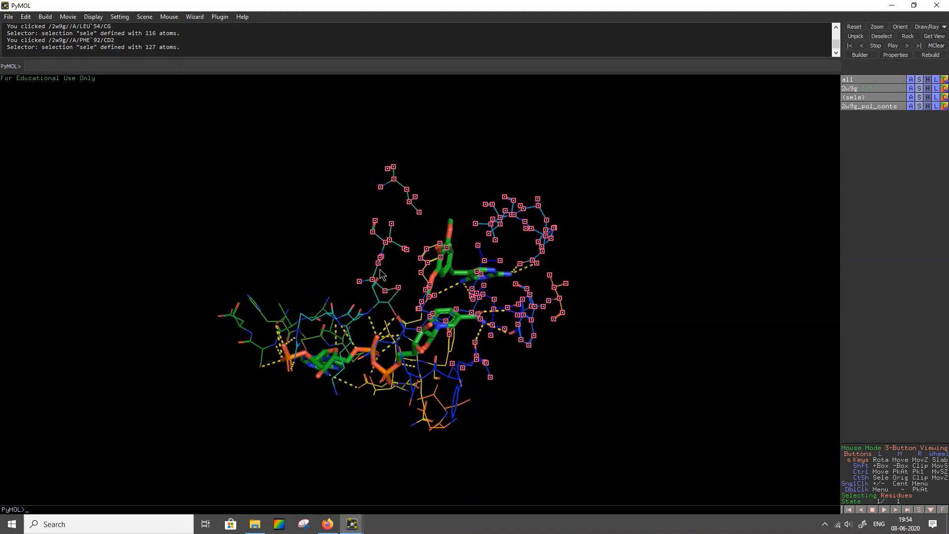
{"action": "left_click_drag", "start_coordinate": [381, 275], "coordinate": [510, 353]}
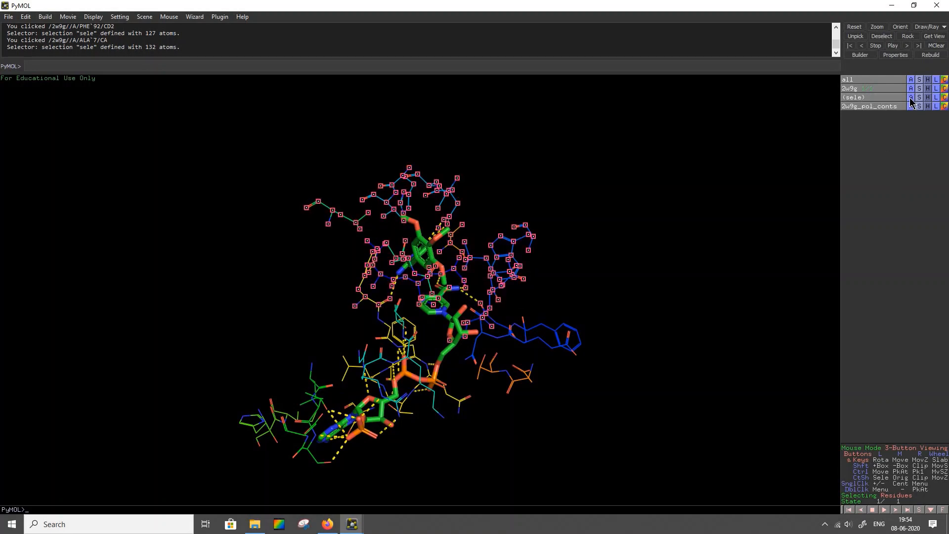
Step: Rename the (sele) selection to Binding_residues
{"action": "double_click", "coordinate": [854, 97]}
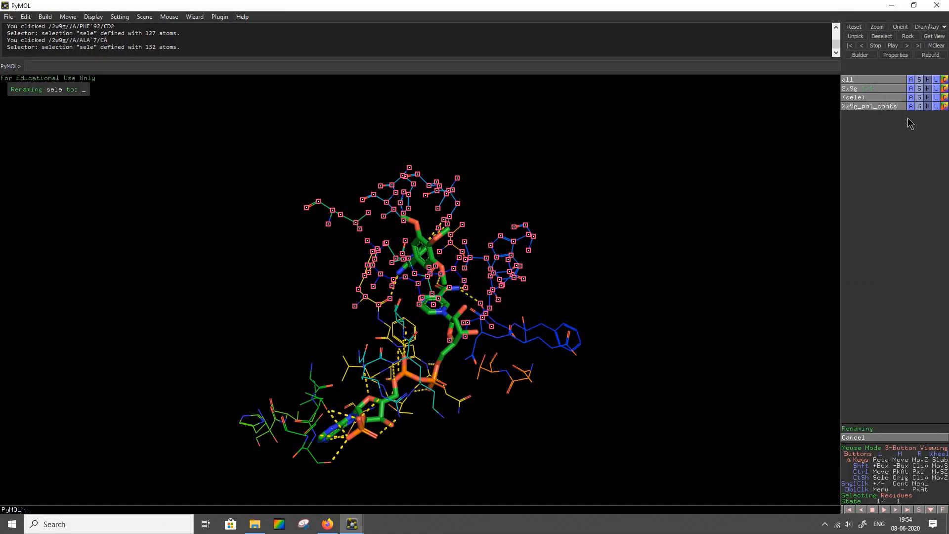
{"action": "type", "text": "Binding_resi"}
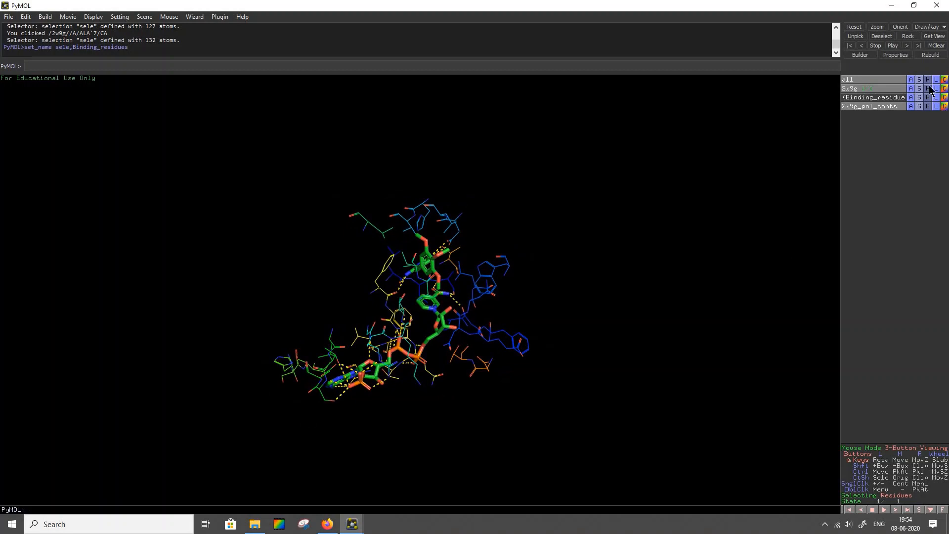
{"action": "mouse_move", "coordinate": [920, 92]}
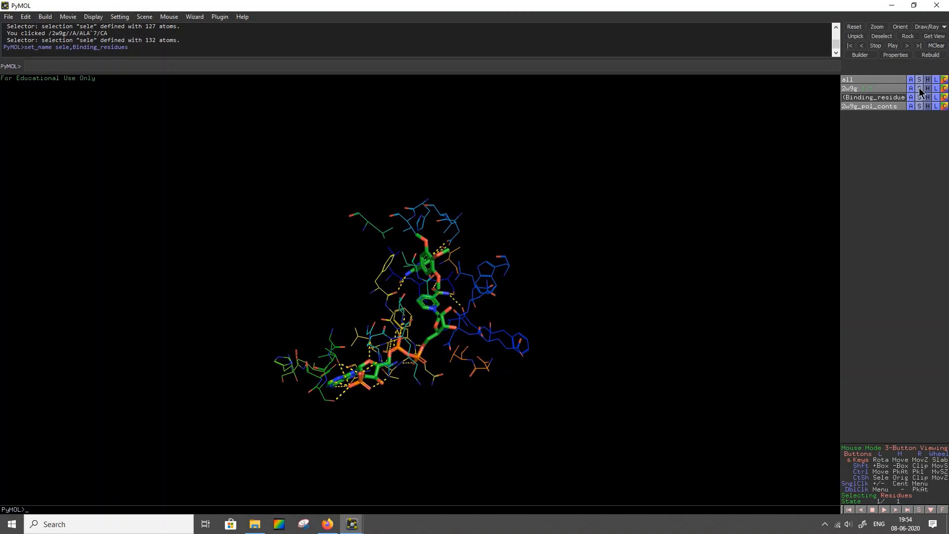
Step: Show the 2w9g protein as a molecular surface coloured blue
{"action": "left_click", "coordinate": [919, 88]}
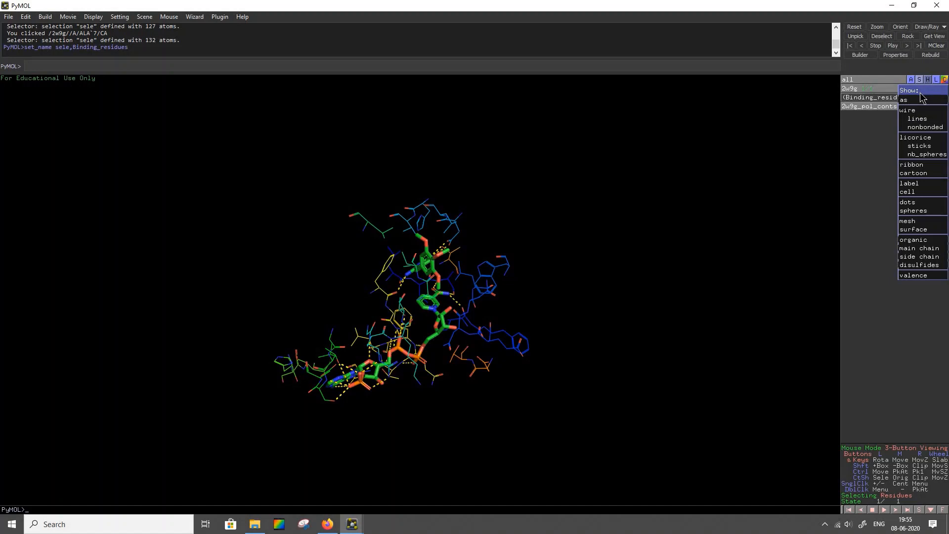
{"action": "mouse_move", "coordinate": [920, 210]}
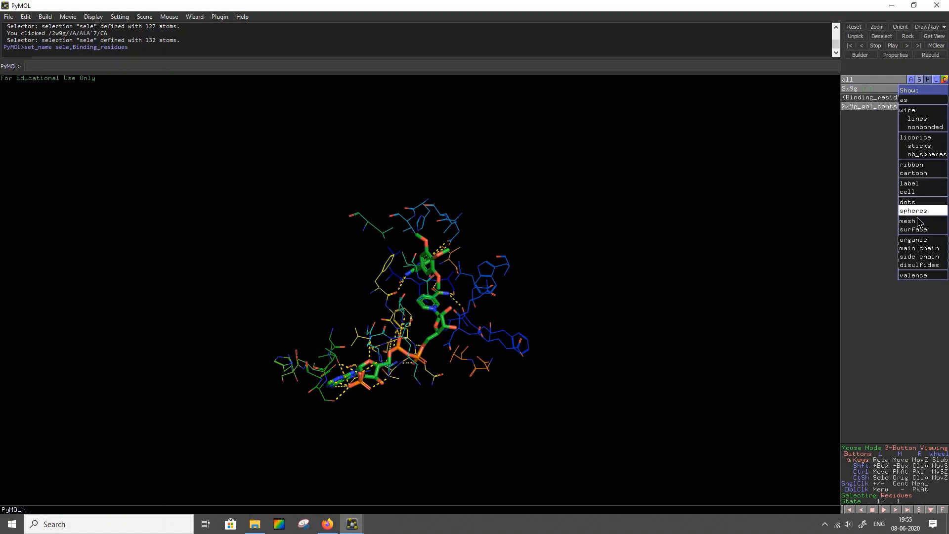
{"action": "left_click", "coordinate": [916, 229]}
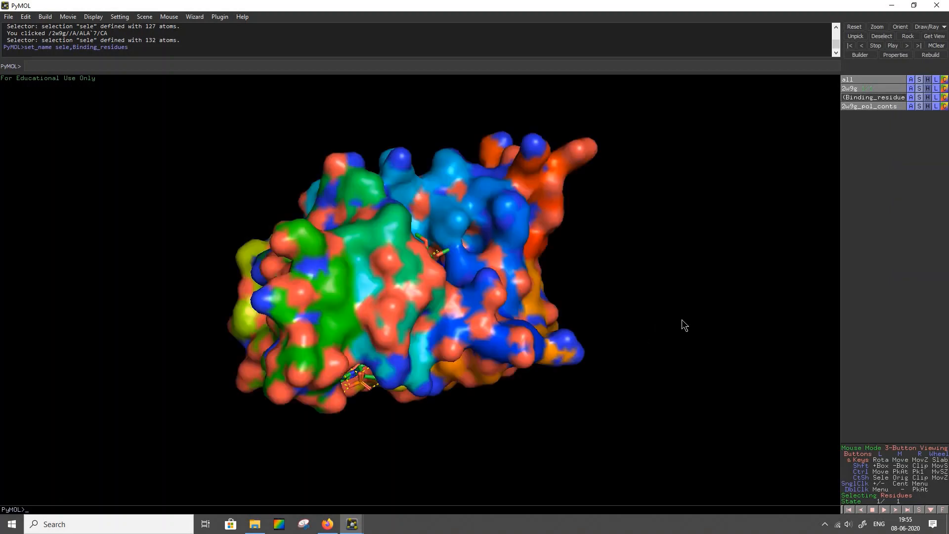
{"action": "left_click_drag", "start_coordinate": [684, 325], "coordinate": [541, 280]}
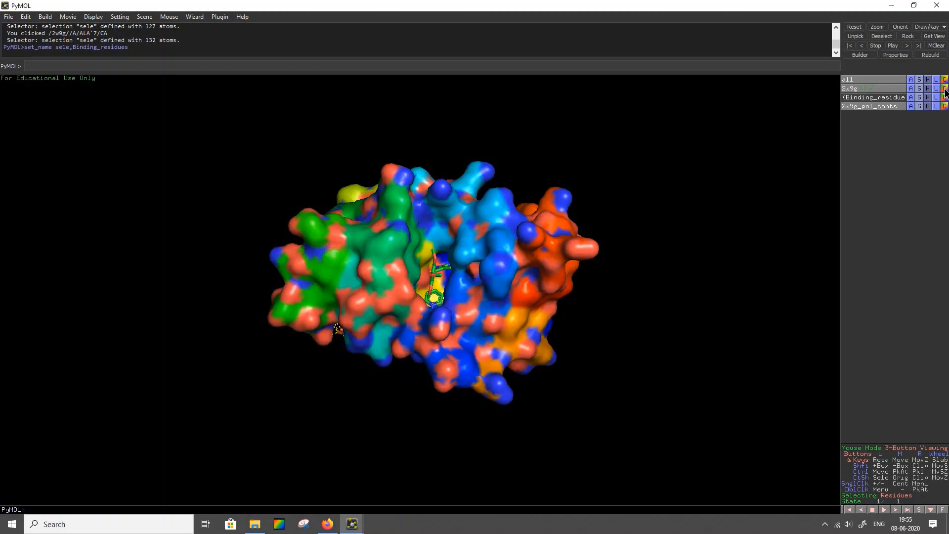
{"action": "left_click", "coordinate": [943, 88]}
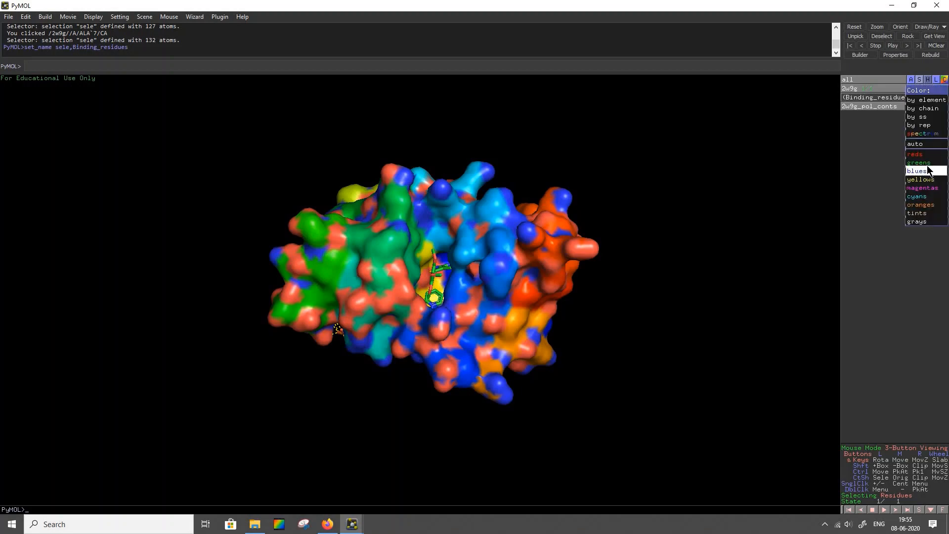
{"action": "left_click", "coordinate": [918, 170]}
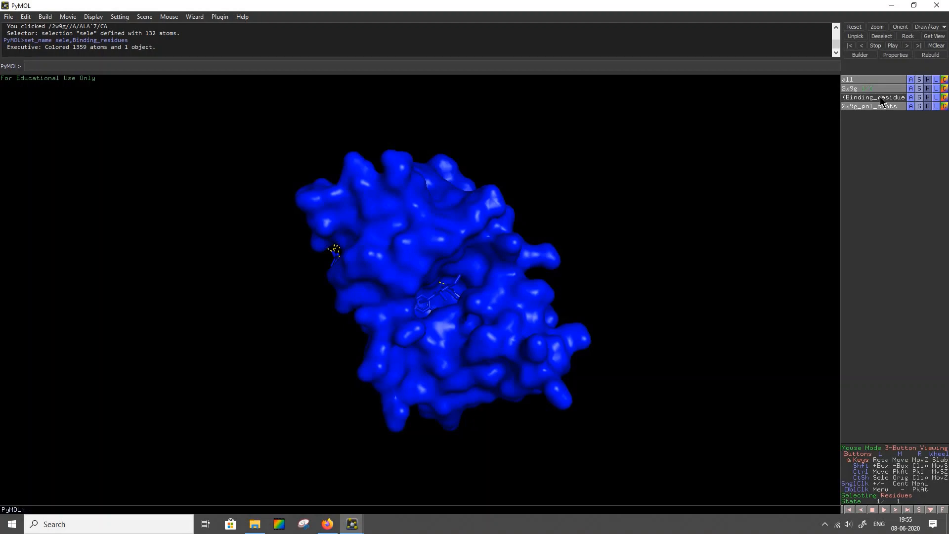
Step: Colour the Binding_residues selection light gray
{"action": "left_click", "coordinate": [918, 97]}
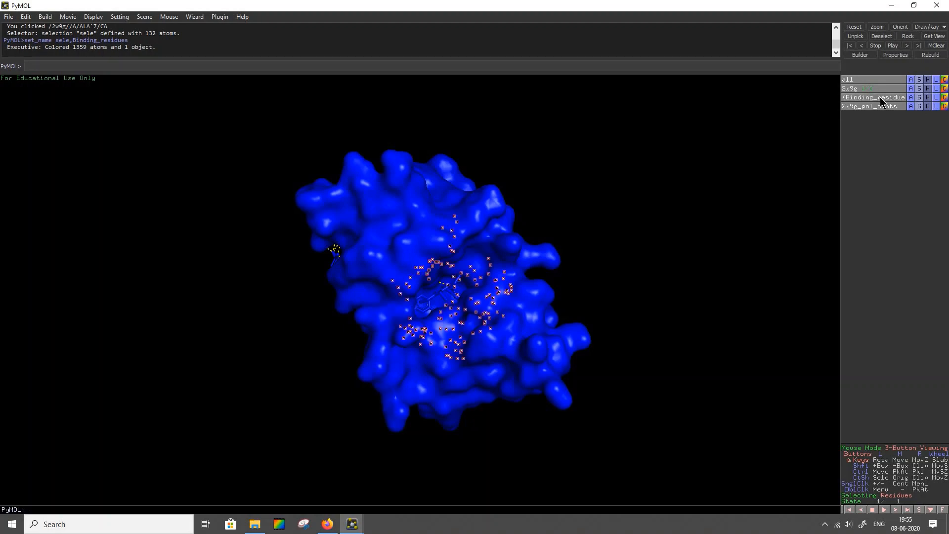
{"action": "left_click", "coordinate": [943, 98]}
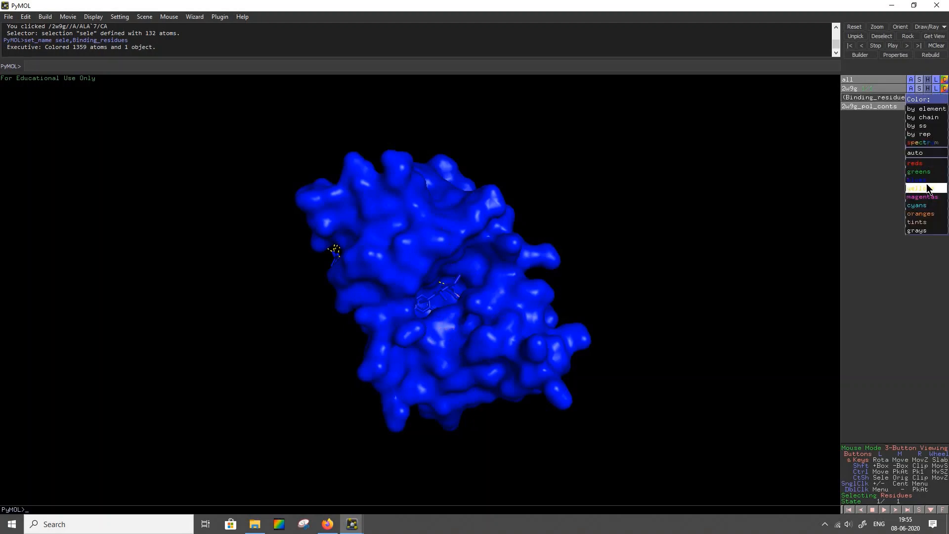
{"action": "left_click", "coordinate": [917, 188]}
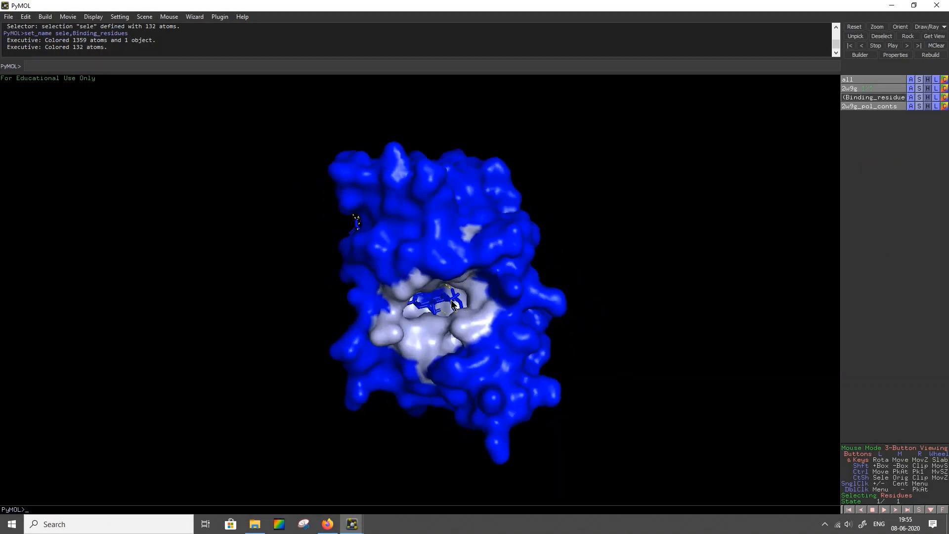
Step: Select the trimethoprim ligand, colour it red, and rotate to inspect the pocket
{"action": "left_click", "coordinate": [444, 301]}
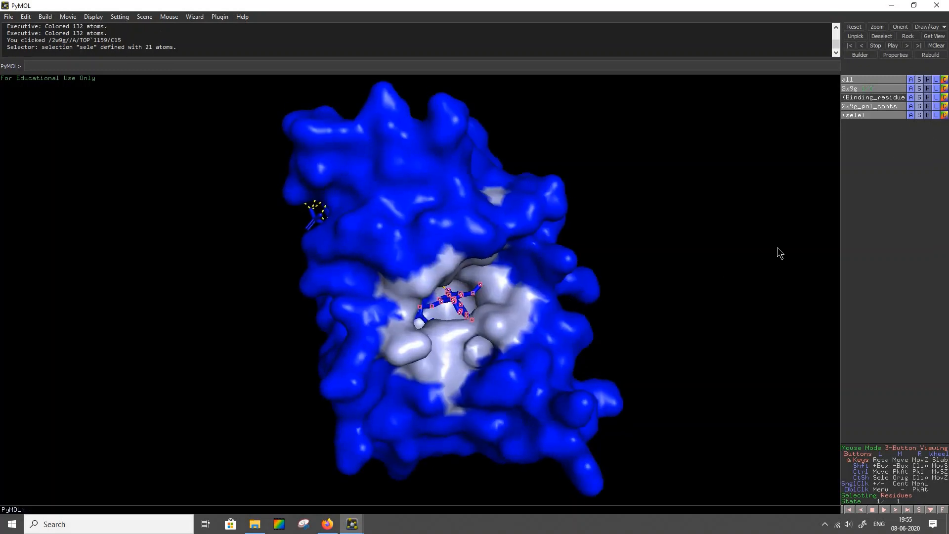
{"action": "left_click", "coordinate": [943, 115]}
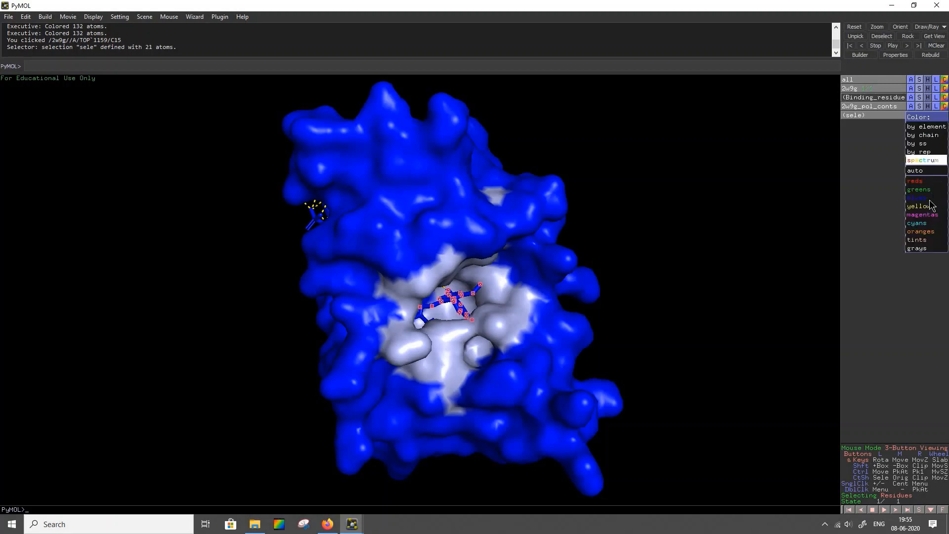
{"action": "left_click", "coordinate": [917, 198]}
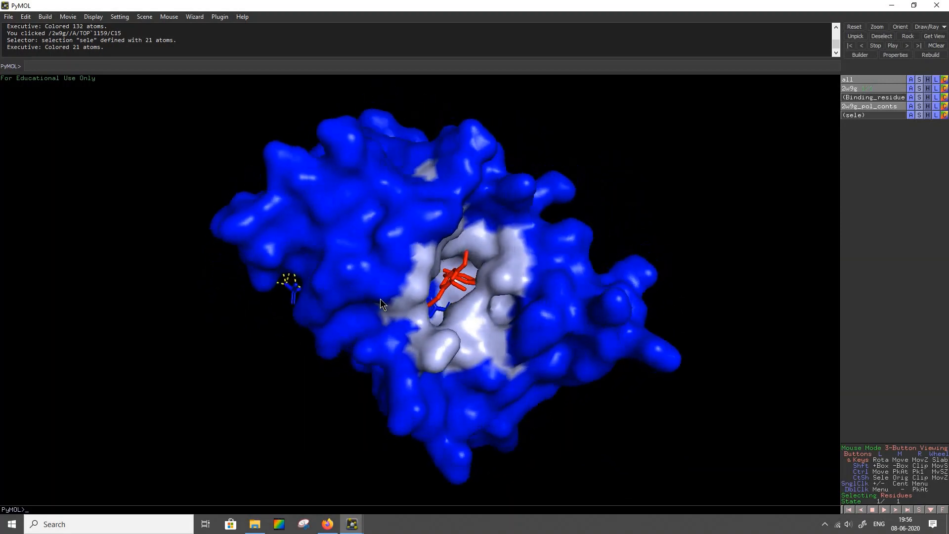
{"action": "left_click_drag", "start_coordinate": [381, 303], "coordinate": [466, 308]}
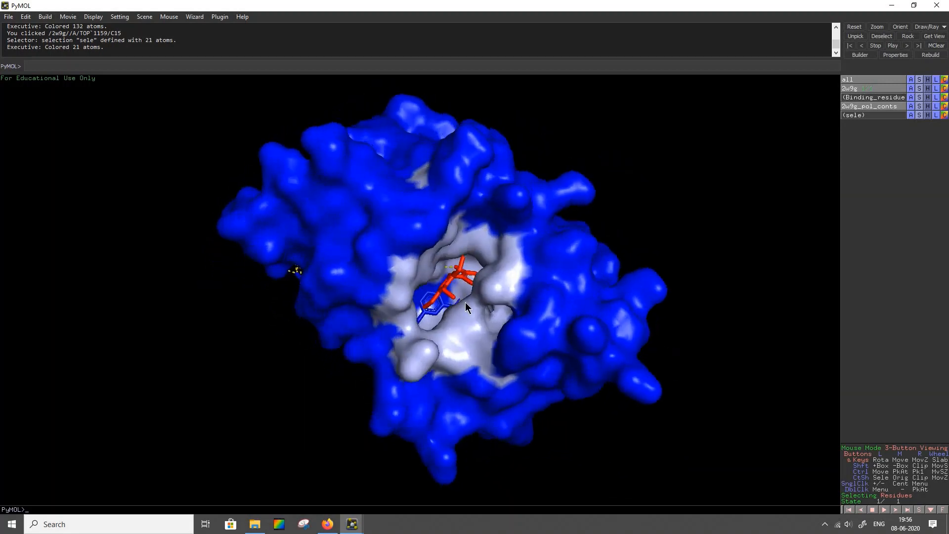
{"action": "left_click_drag", "start_coordinate": [466, 307], "coordinate": [539, 265]}
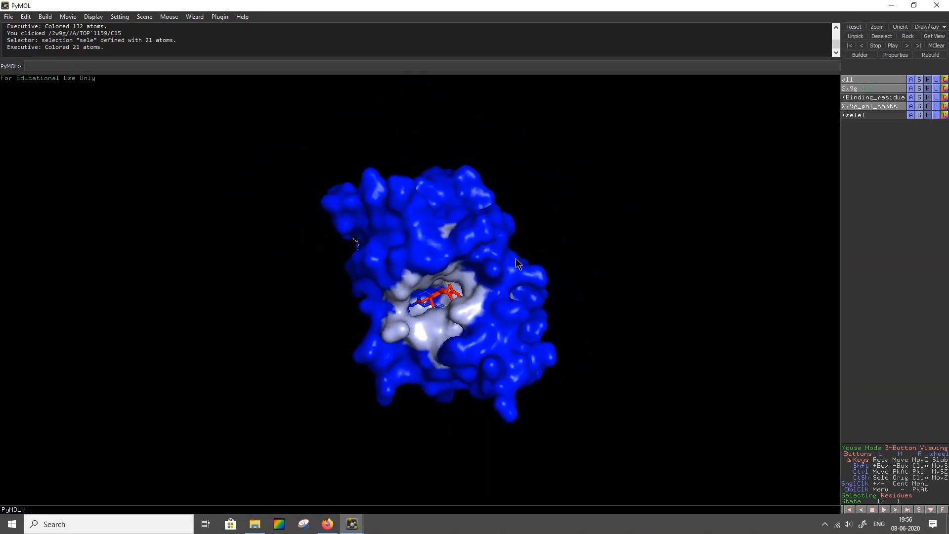
{"action": "left_click_drag", "start_coordinate": [517, 263], "coordinate": [663, 294]}
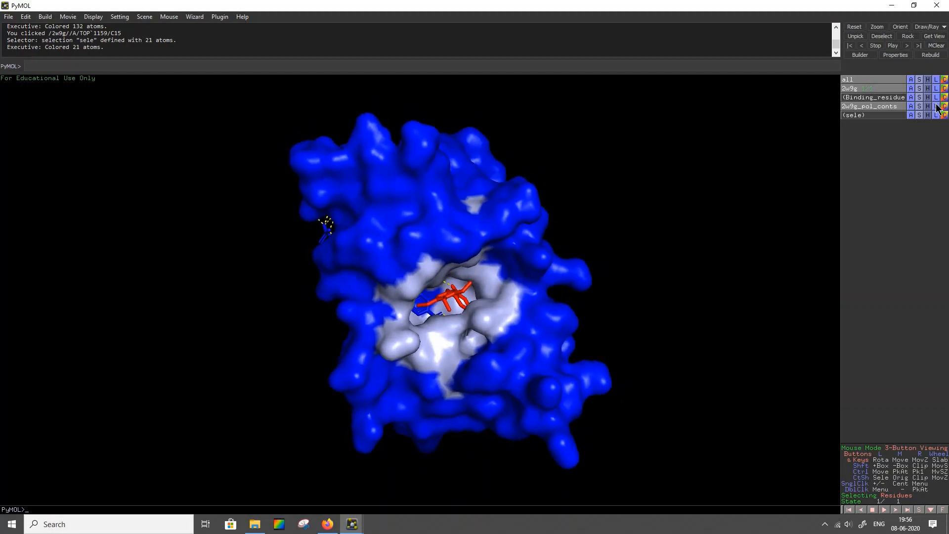
Step: Hide the 2w9g surface to expose the pocket residues, red ligand and contacts
{"action": "left_click", "coordinate": [928, 88]}
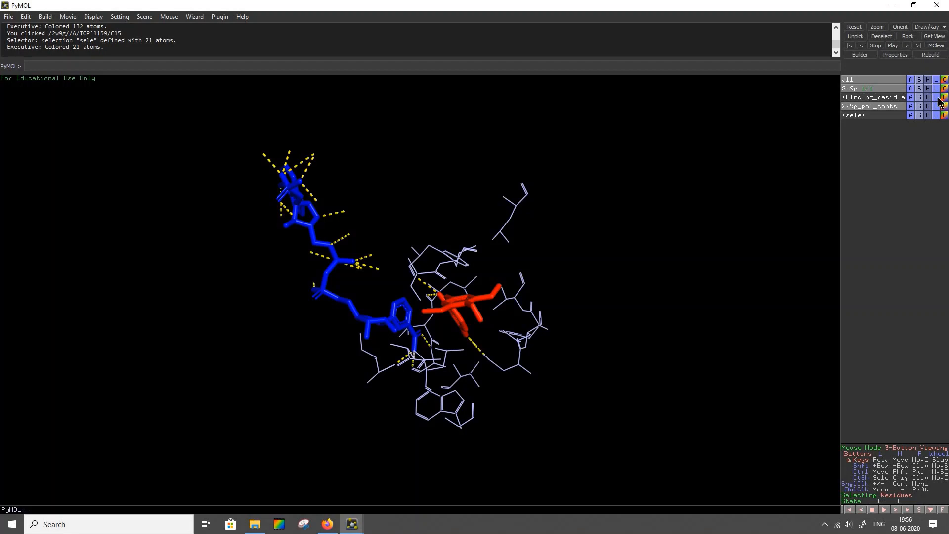
Step: Label Binding_residues by residue name and number (LEU 5, PHE 92, TRP 22)
{"action": "left_click", "coordinate": [936, 98]}
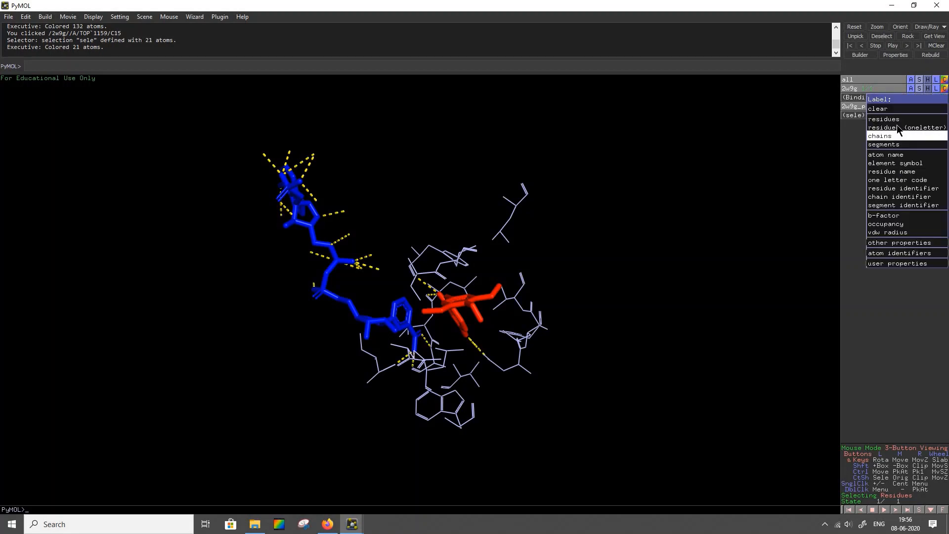
{"action": "left_click", "coordinate": [884, 118]}
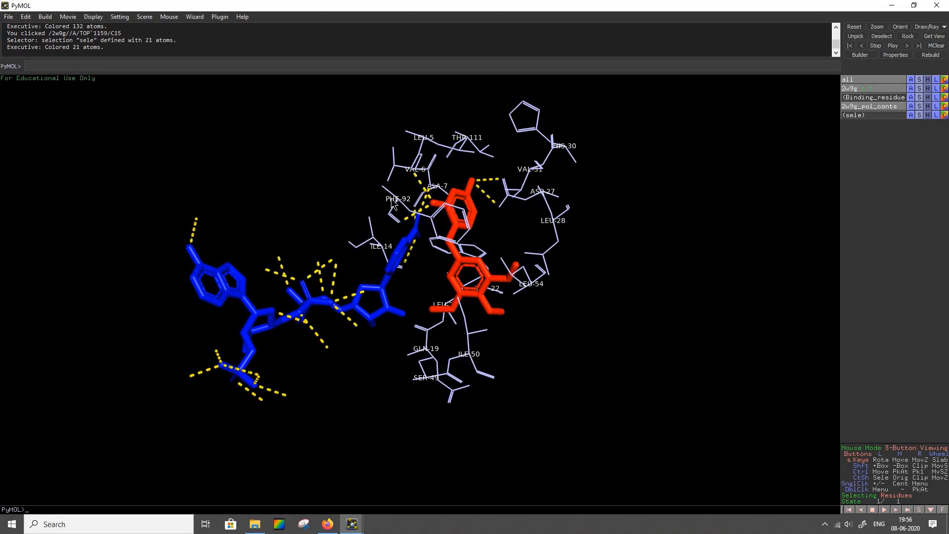
{"action": "mouse_move", "coordinate": [453, 156]}
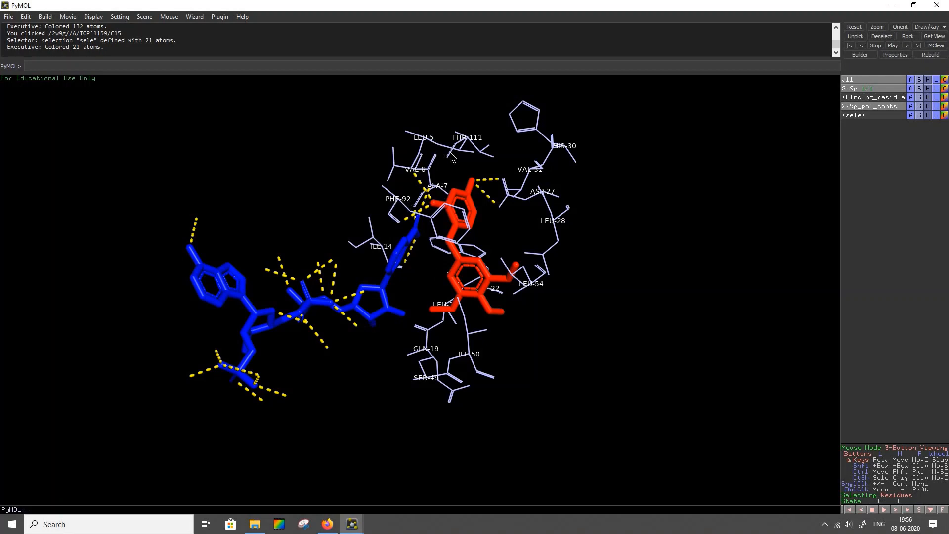
{"action": "mouse_move", "coordinate": [525, 247]}
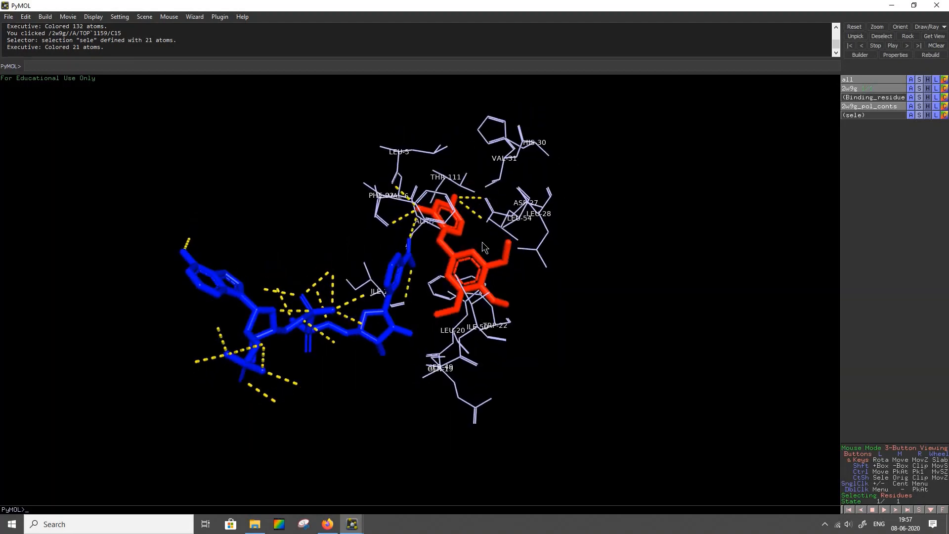
{"action": "left_click_drag", "start_coordinate": [484, 247], "coordinate": [409, 184]}
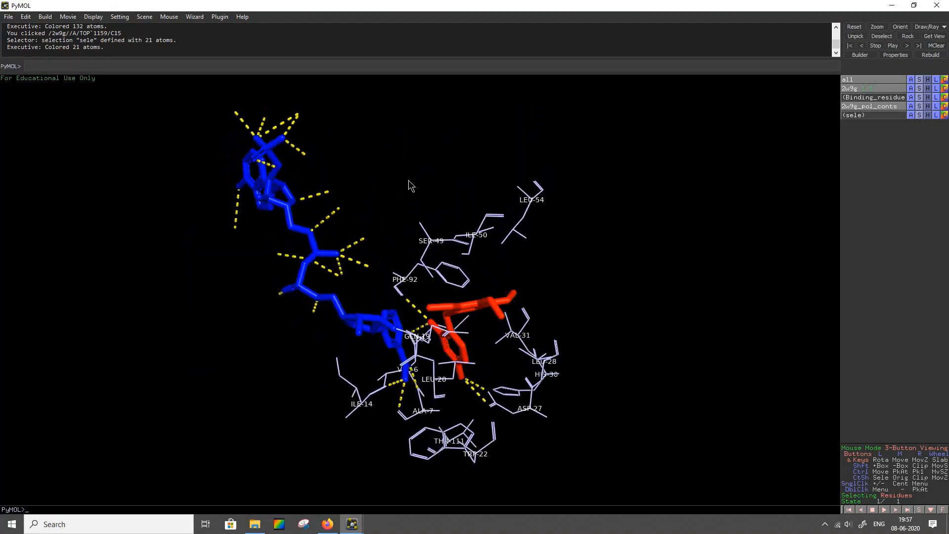
{"action": "left_click_drag", "start_coordinate": [411, 184], "coordinate": [436, 333]}
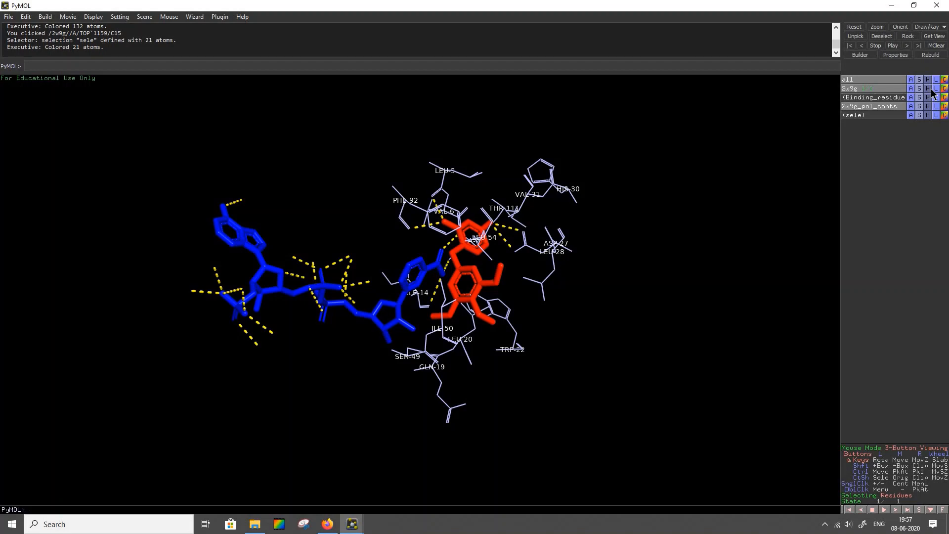
{"action": "mouse_move", "coordinate": [932, 92]}
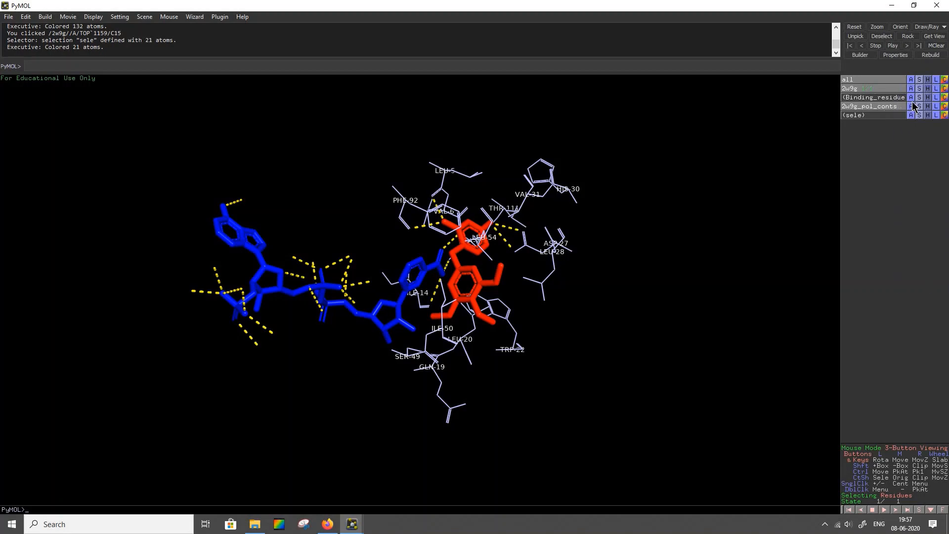
Step: Show the 2w9g surface again and rotate to view the ligand in its pocket
{"action": "left_click", "coordinate": [919, 88]}
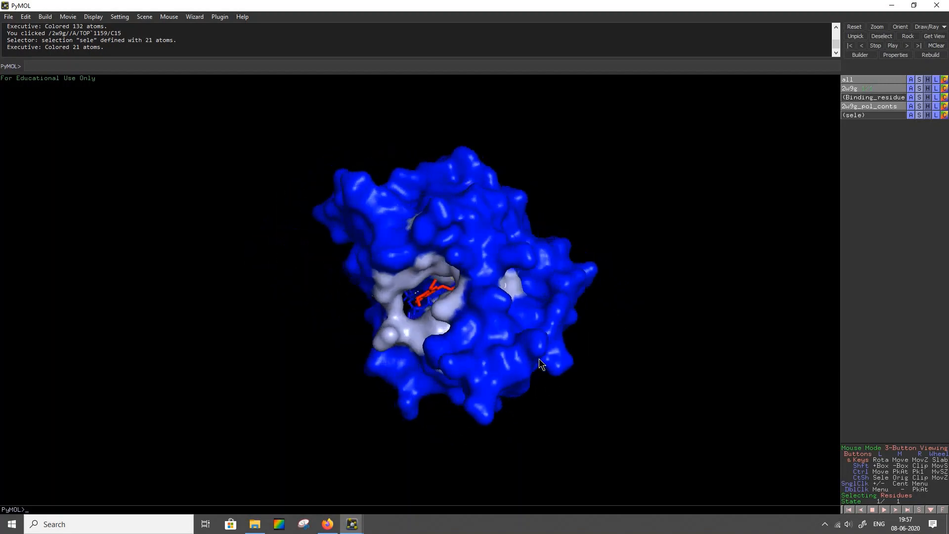
{"action": "left_click_drag", "start_coordinate": [540, 363], "coordinate": [540, 398]}
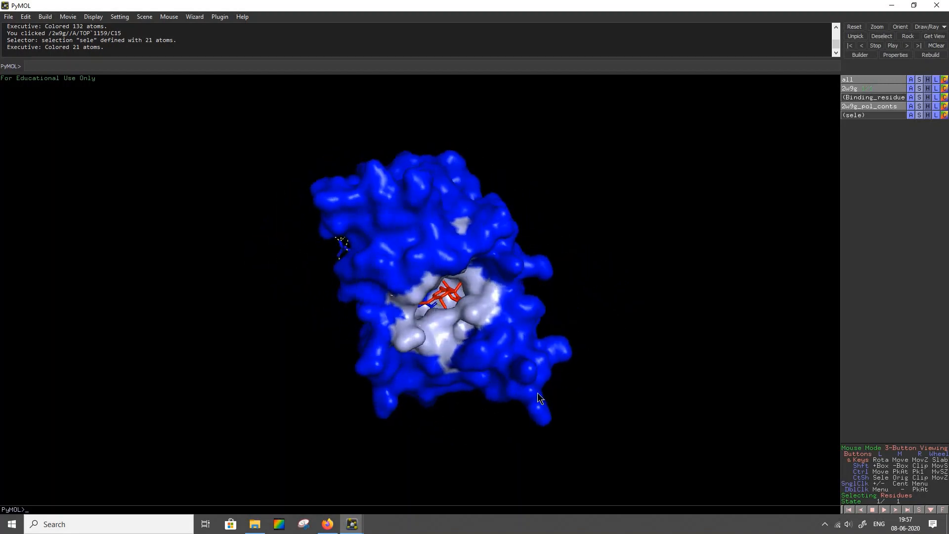
{"action": "left_click_drag", "start_coordinate": [538, 399], "coordinate": [448, 433]}
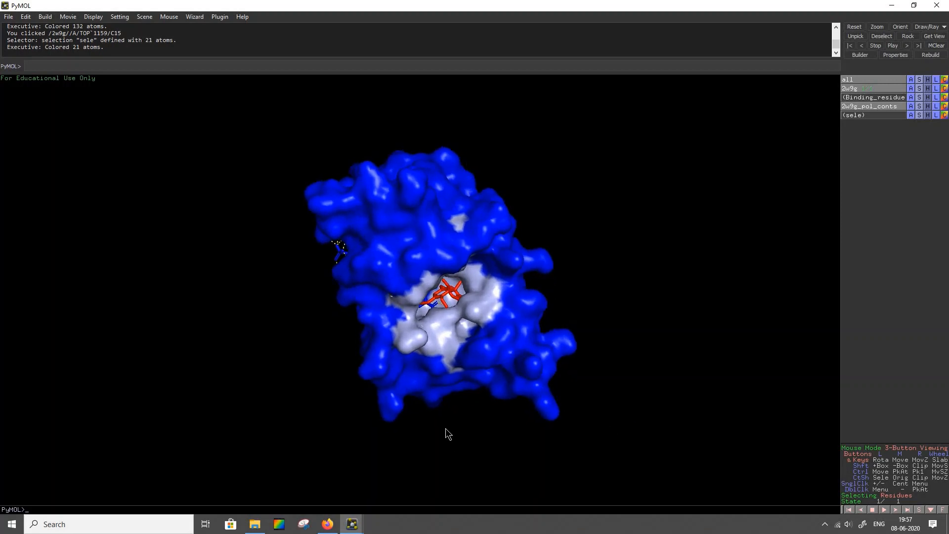
{"action": "left_click_drag", "start_coordinate": [448, 433], "coordinate": [454, 405]}
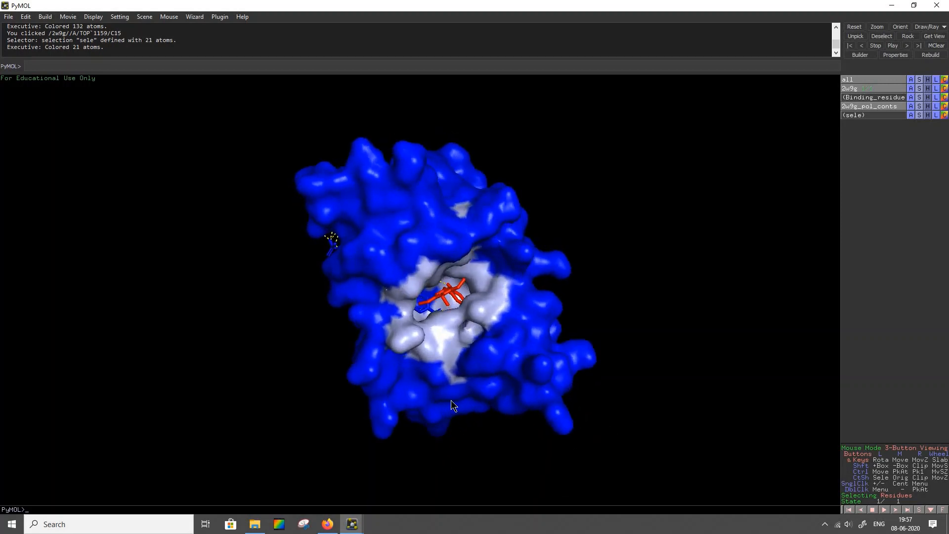
{"action": "left_click_drag", "start_coordinate": [453, 404], "coordinate": [463, 392]}
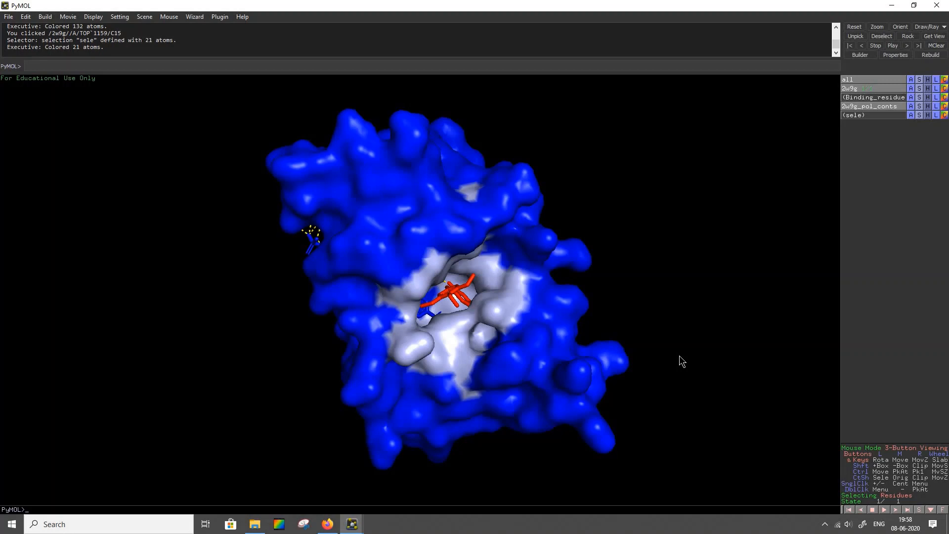
{"action": "mouse_move", "coordinate": [687, 359]}
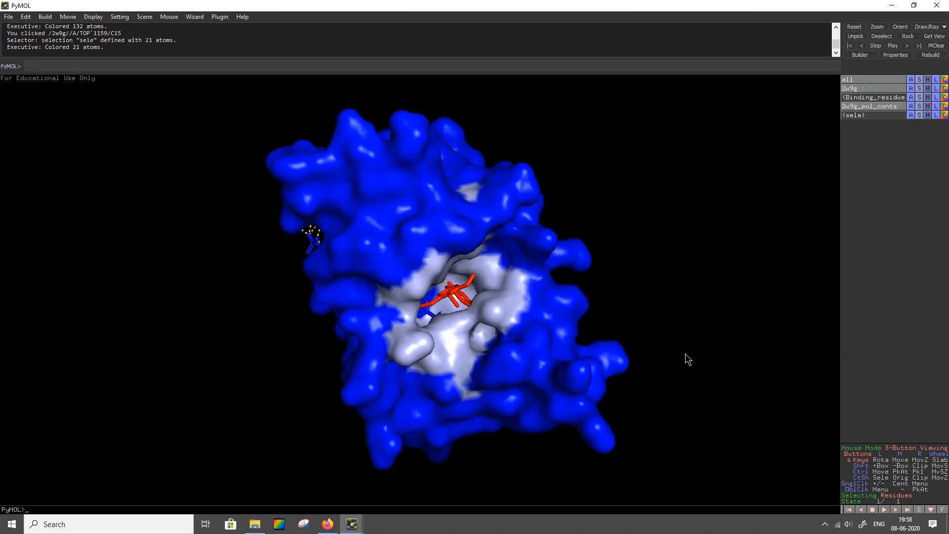
{"action": "mouse_move", "coordinate": [716, 348]}
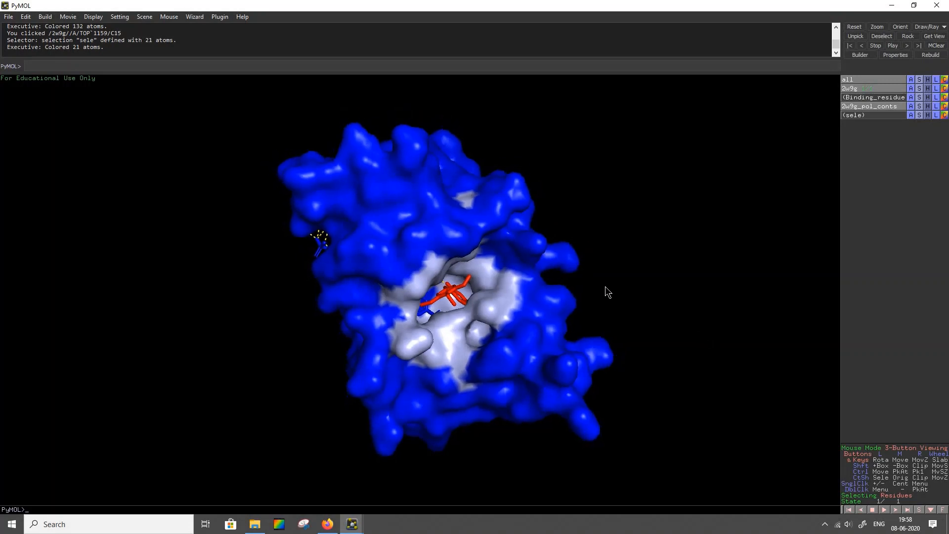
{"action": "left_click_drag", "start_coordinate": [608, 292], "coordinate": [569, 392]}
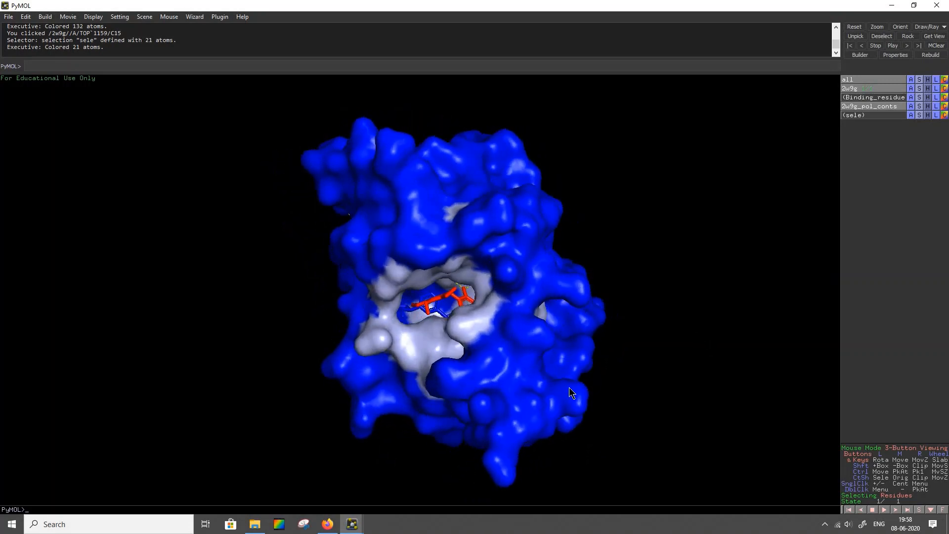